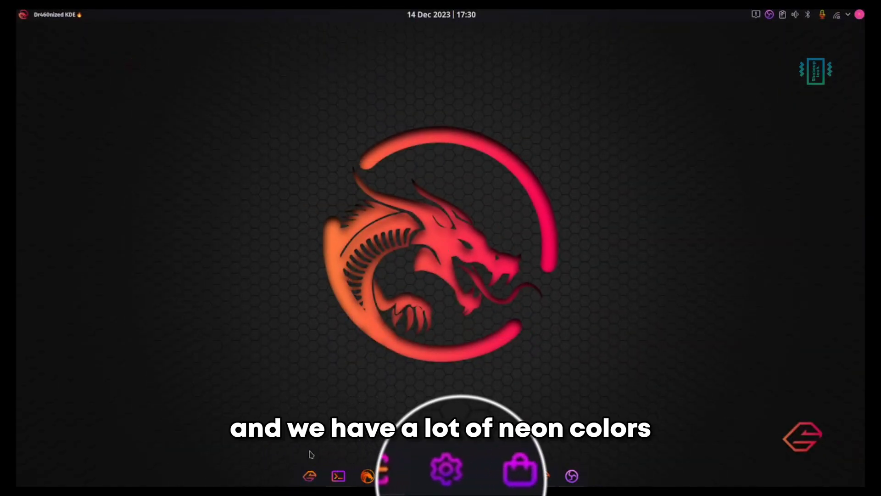
Step: Browse the launcher's Internet applications and then its Recent Files list
left_click(381, 472)
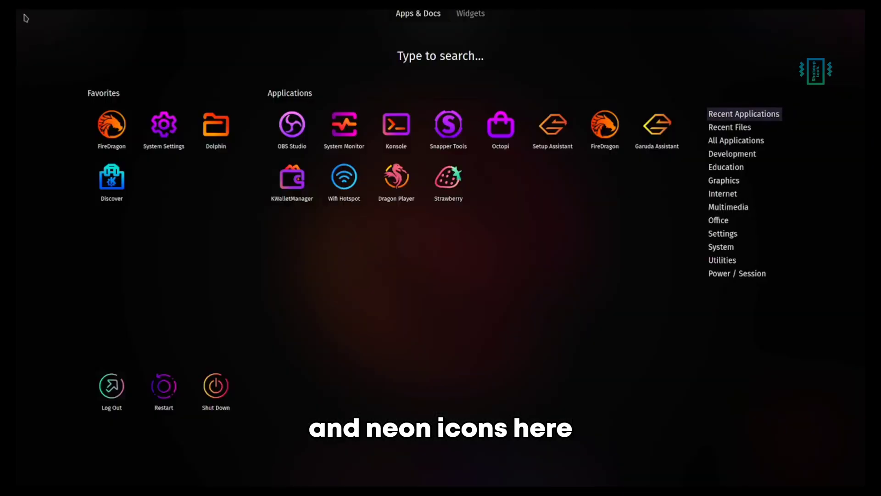
left_click(723, 194)
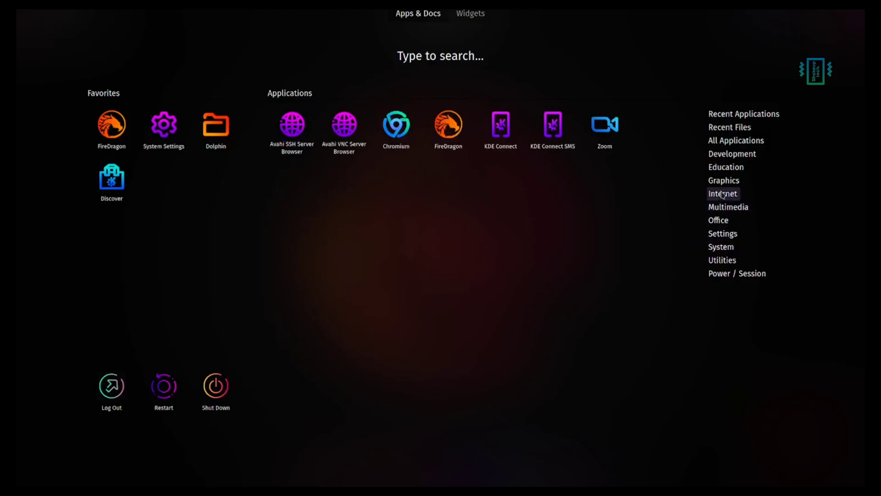
left_click(729, 127)
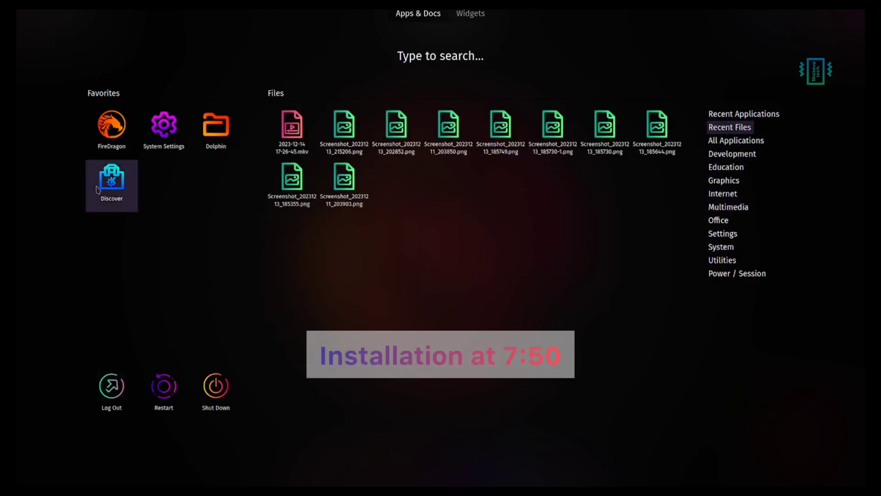
left_click(111, 185)
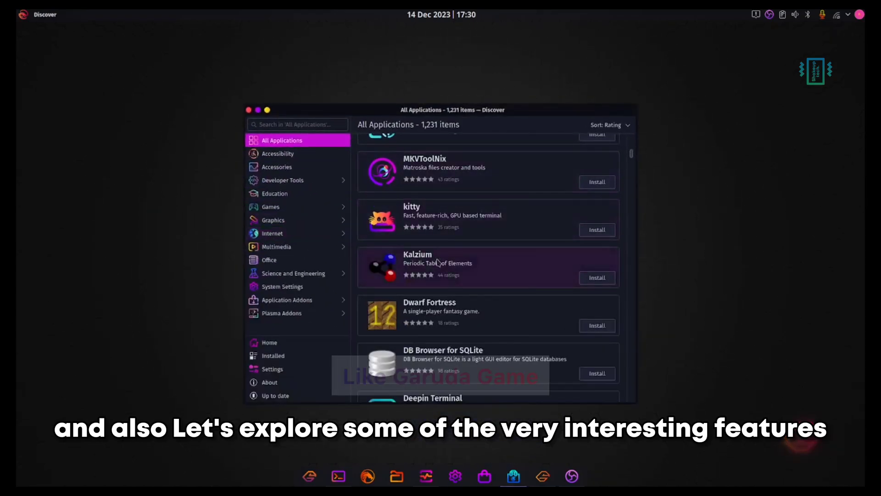
scroll("down", 3)
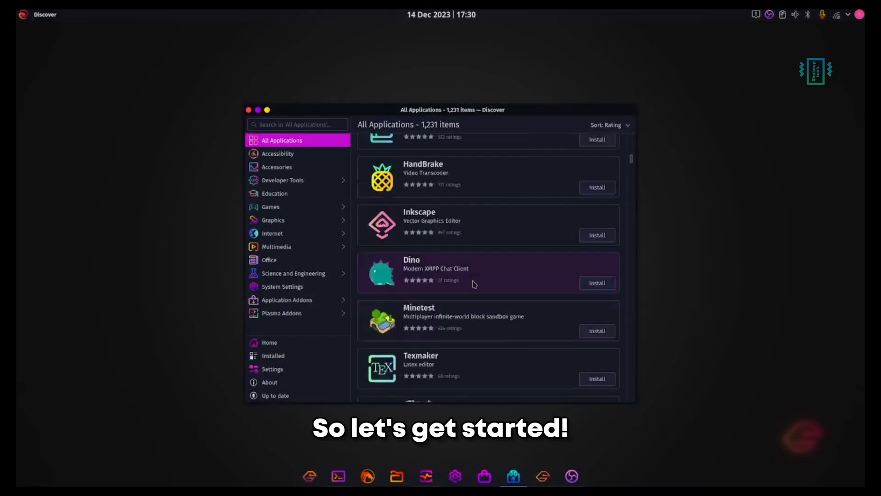
scroll("down", 3)
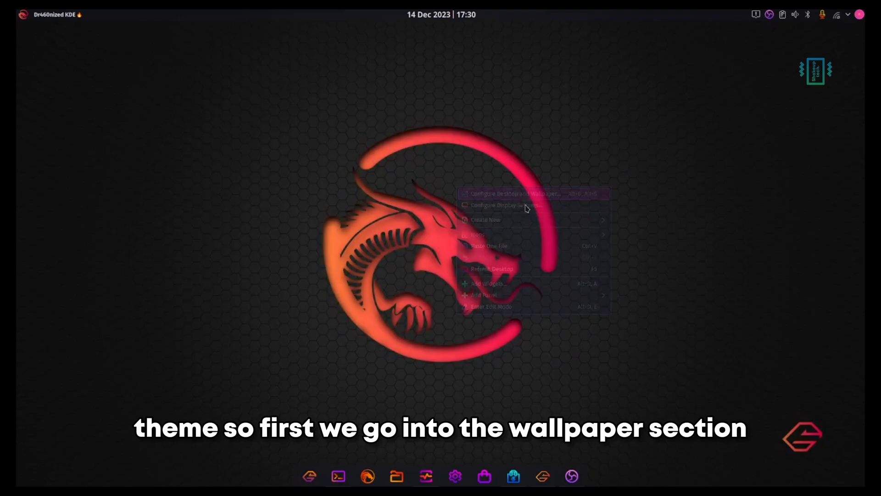
Step: Browse through the wallpaper gallery in the desktop settings
left_click(506, 193)
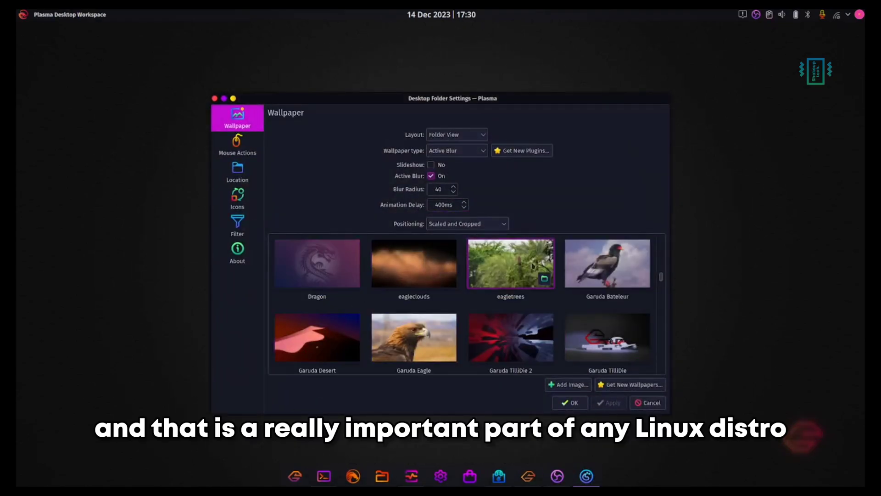
scroll("down", 3)
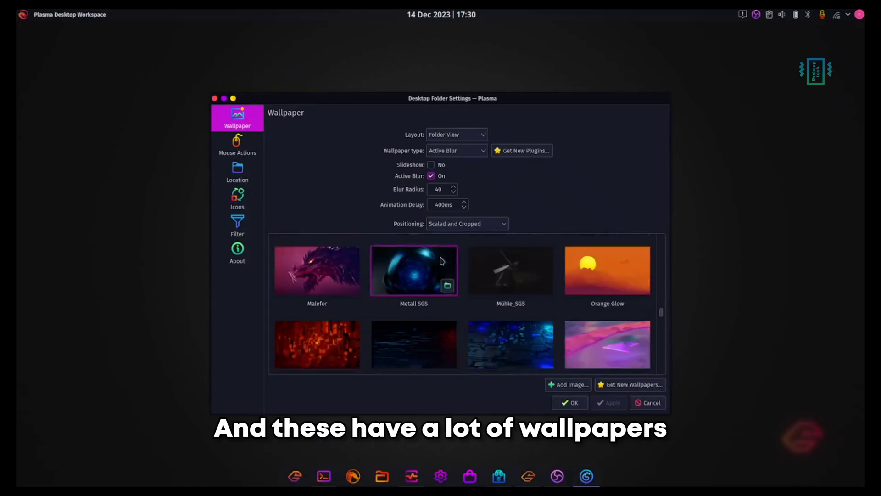
scroll("down", 3)
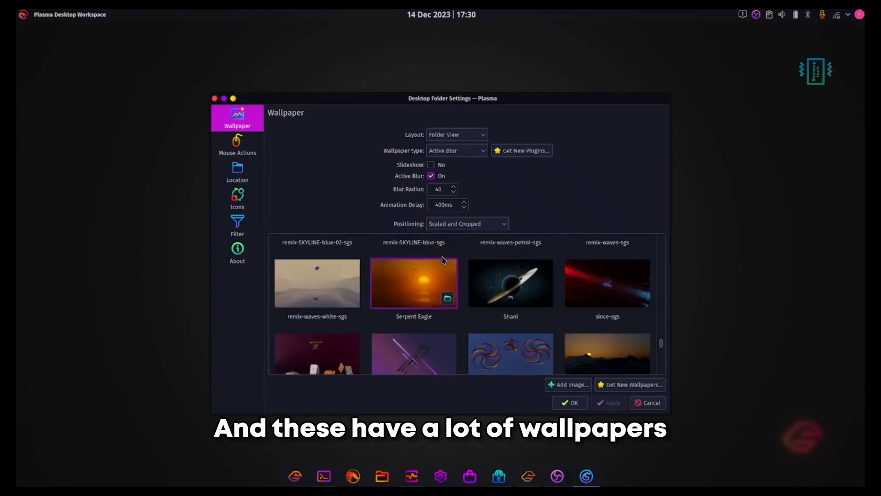
scroll("down", 3)
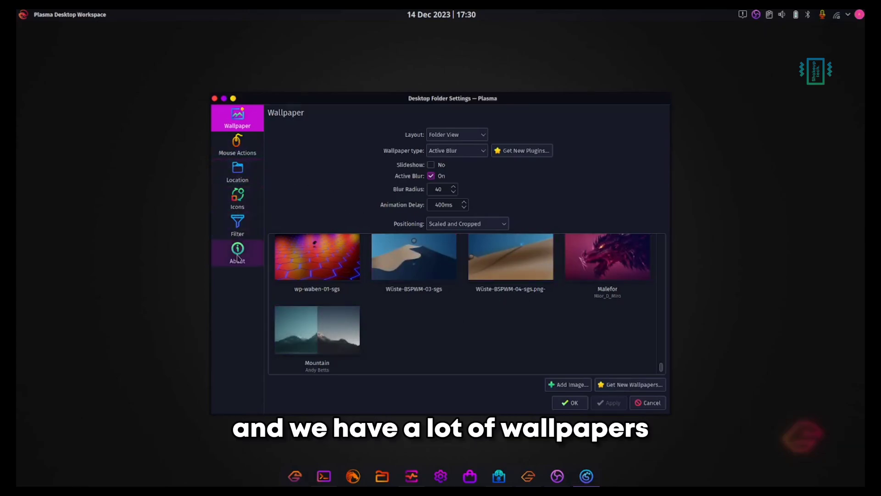
Step: Show the desktop mouse action bindings page
left_click(238, 145)
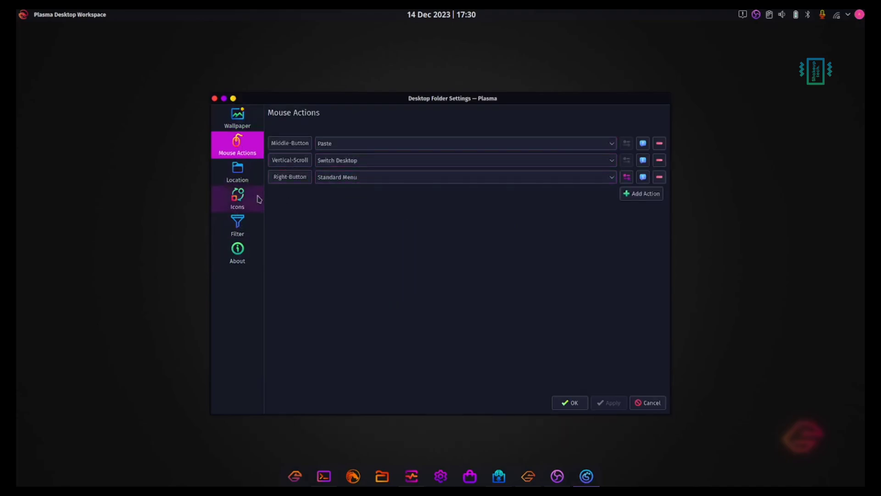
left_click(237, 198)
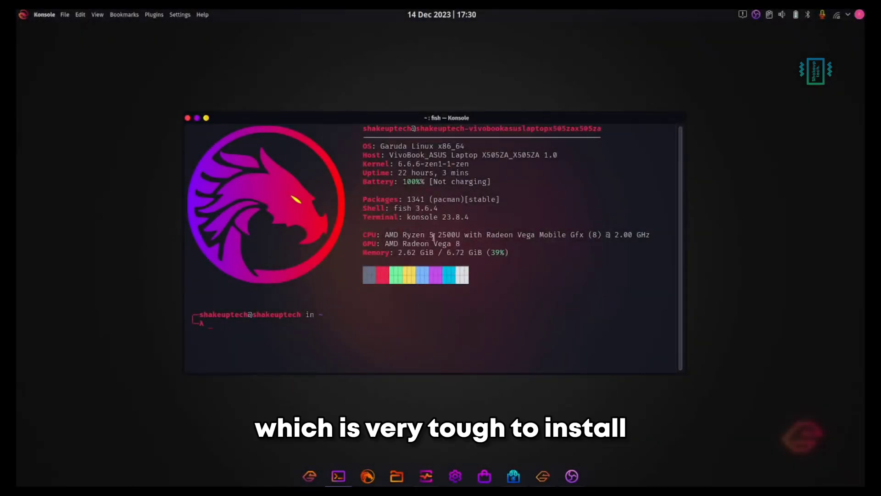
Step: Review the neofetch system summary, minimise Konsole and bring up the file manager
left_click_drag(385, 235, 503, 234)
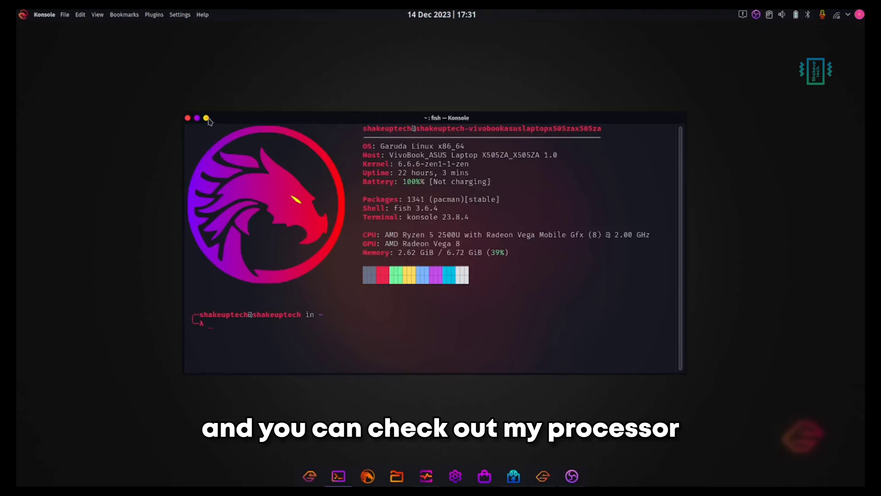
left_click(426, 476)
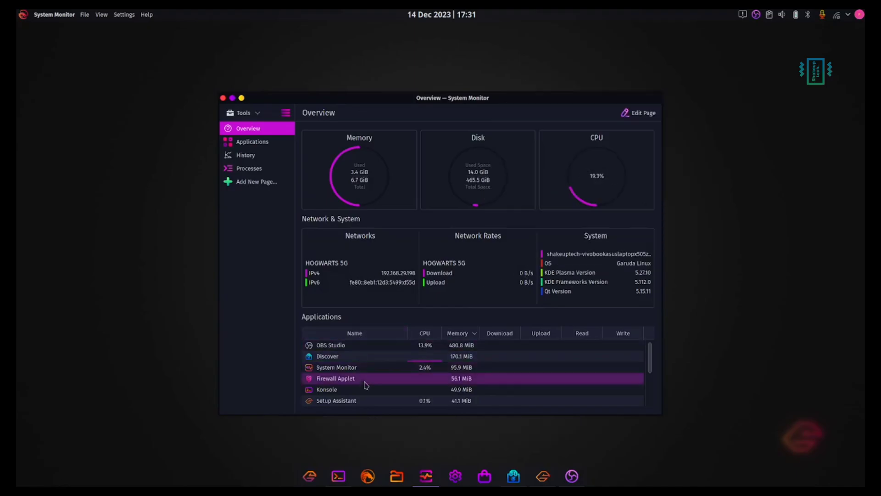
left_click(396, 476)
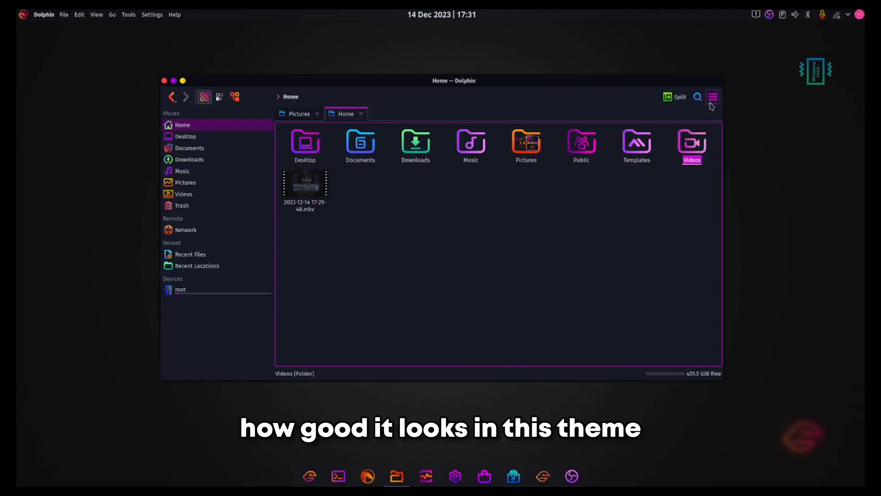
Step: Split Dolphin's home folder view into two side-by-side panes
left_click(675, 96)
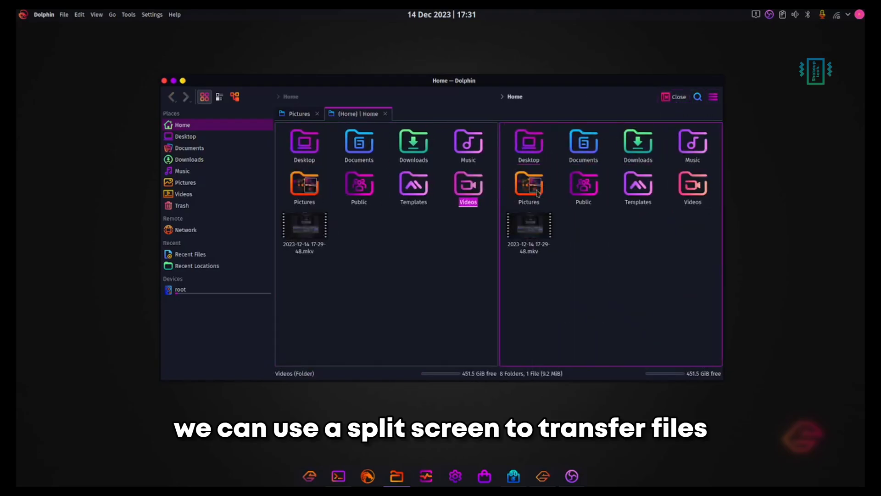
left_click(676, 97)
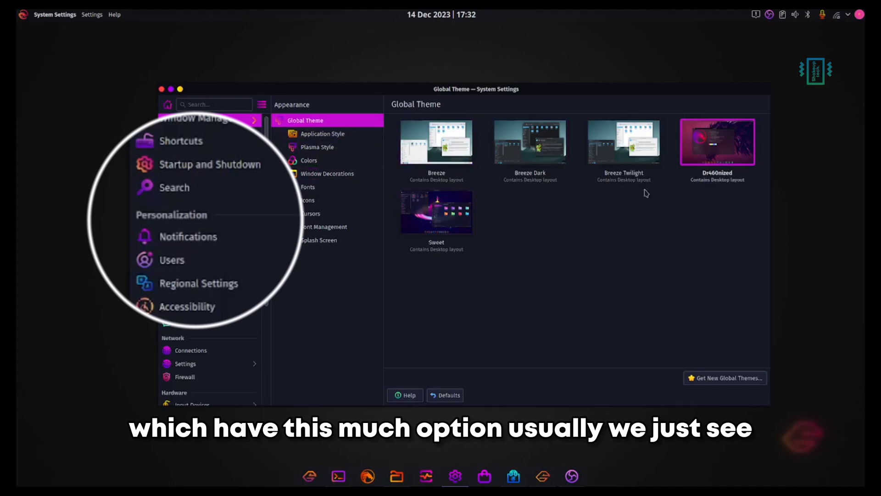
Step: Browse the Application Style, Plasma Style and Colors appearance pages
left_click(323, 133)
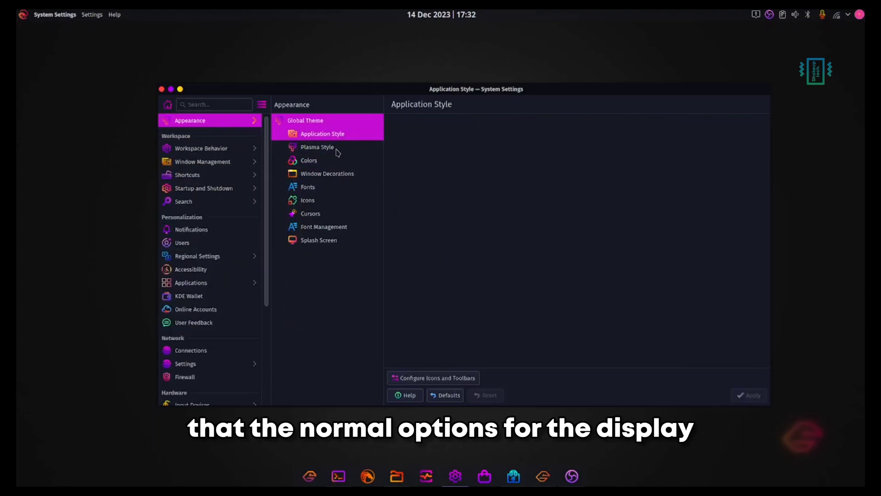
left_click(322, 133)
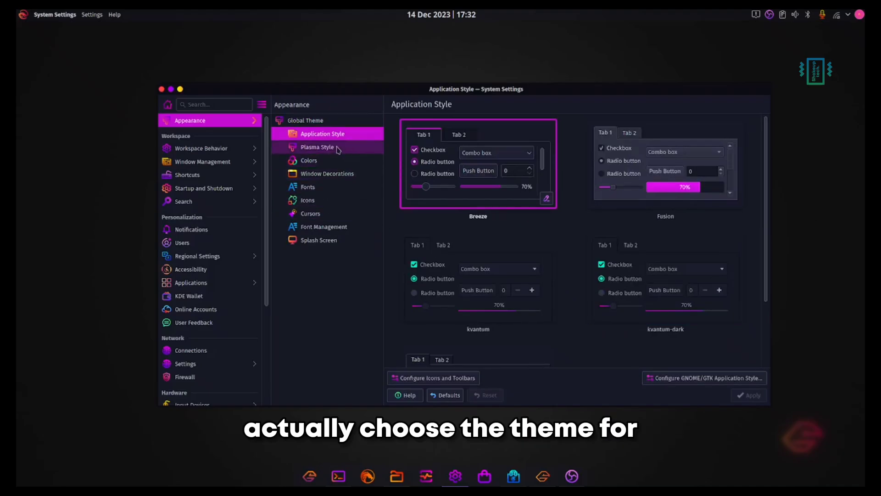
left_click(317, 147)
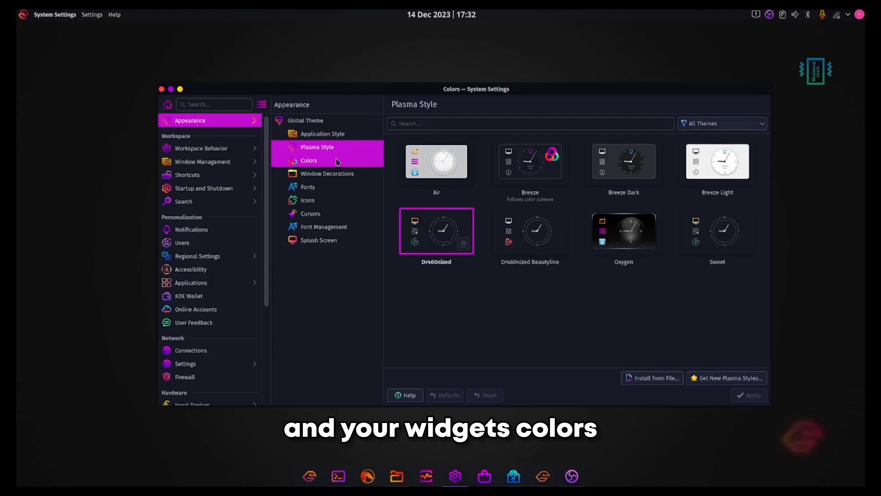
left_click(309, 160)
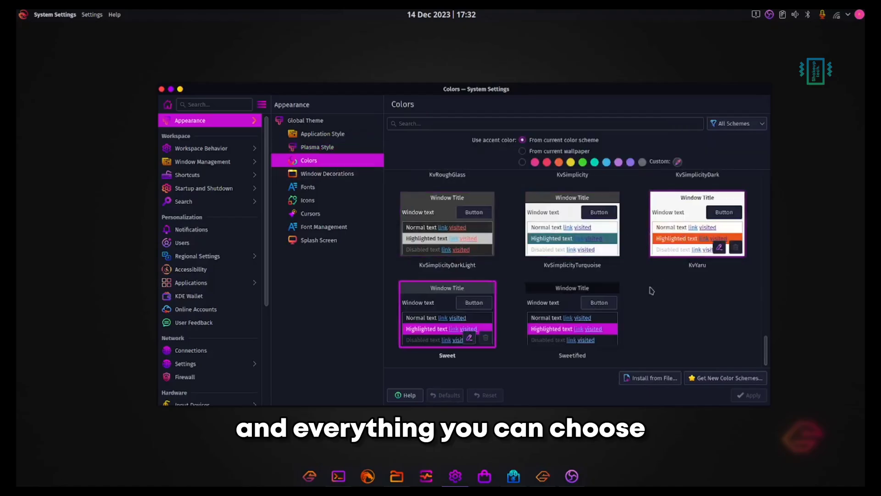
Step: Browse Window Decorations and end on the Splash Screen theme choices
left_click(327, 173)
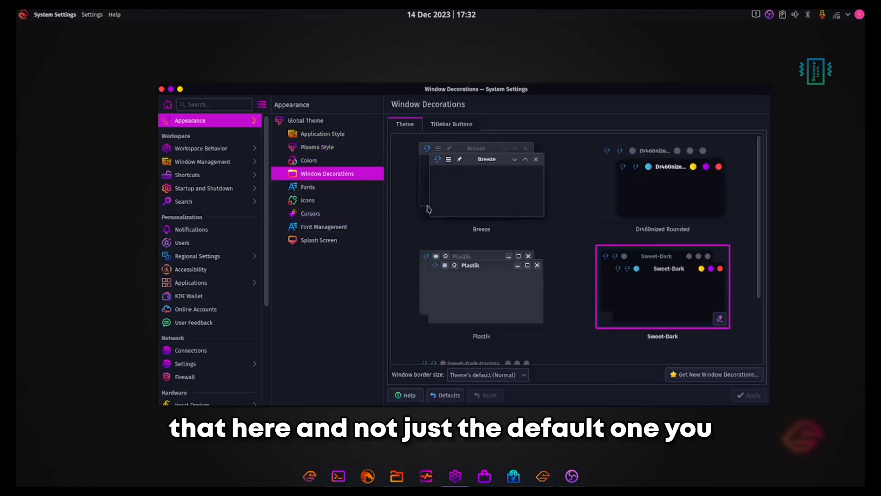
left_click(661, 179)
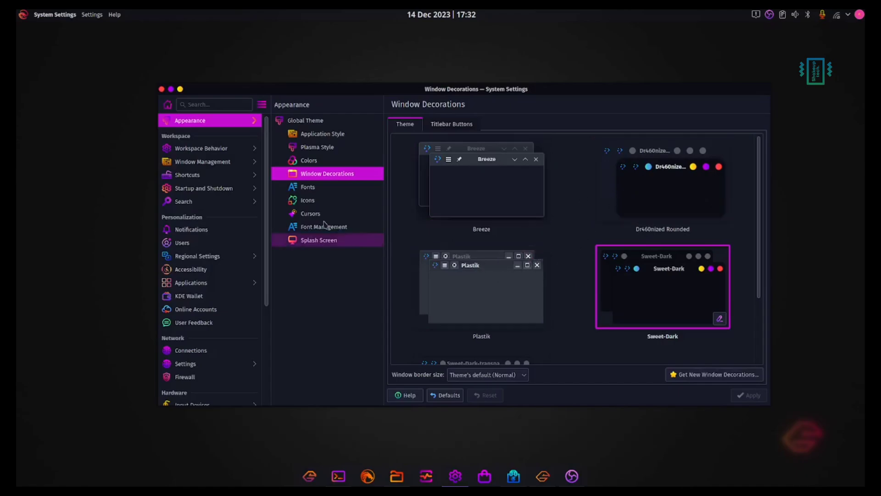
left_click(307, 200)
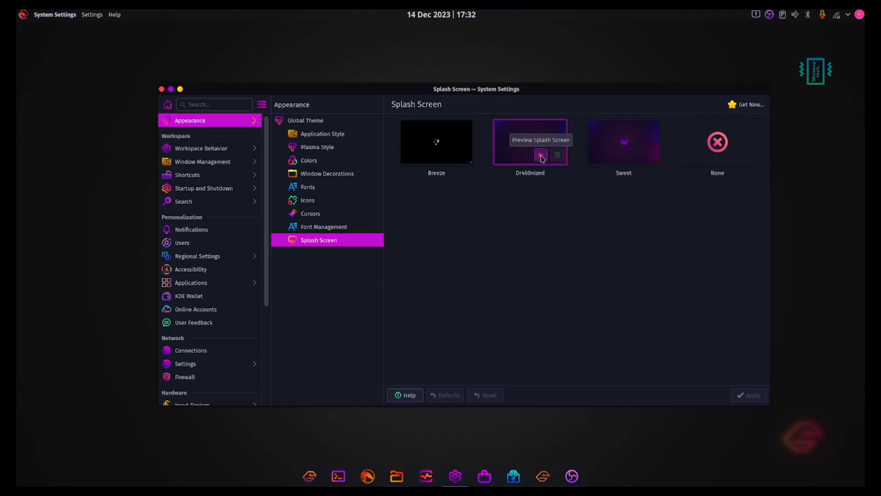
mouse_move(660, 199)
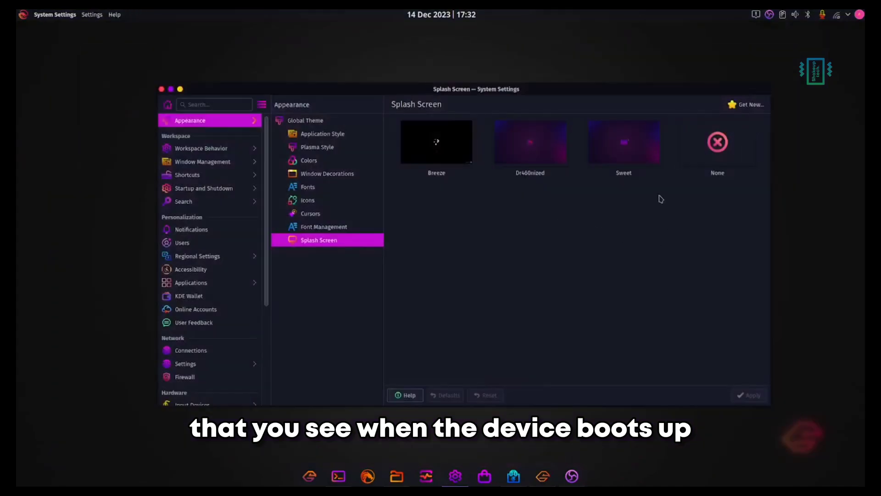
mouse_move(358, 326)
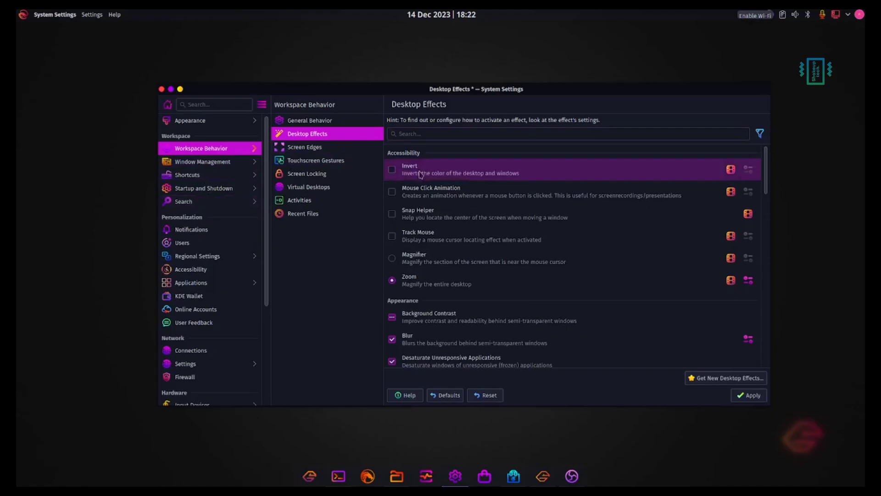
Step: Show the Desktop Effects list under Workspace Behavior
left_click(392, 280)
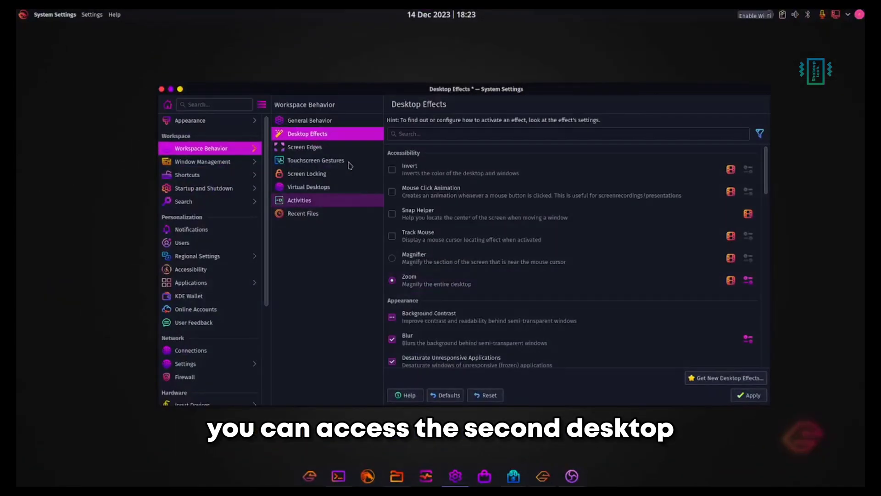
left_click(204, 188)
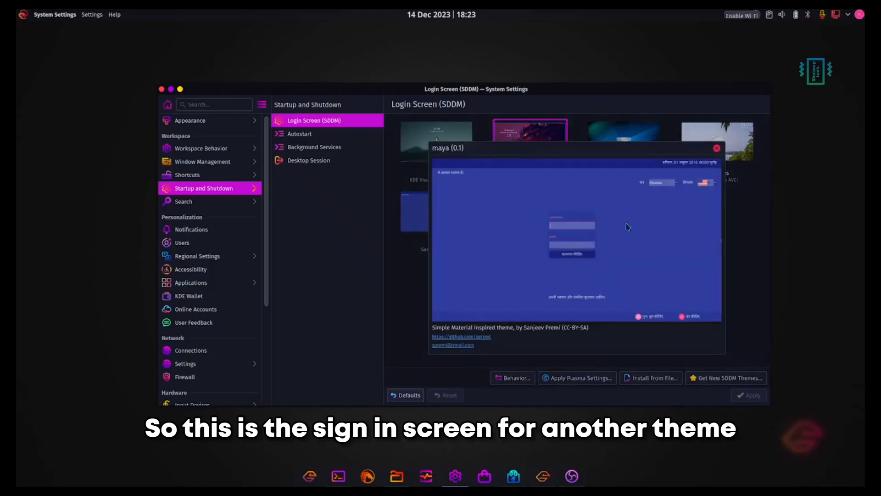
Step: Close the maya preview, look at the Dr460nized Sugar Candy login theme, then go to KDE Wallet settings
left_click(716, 147)
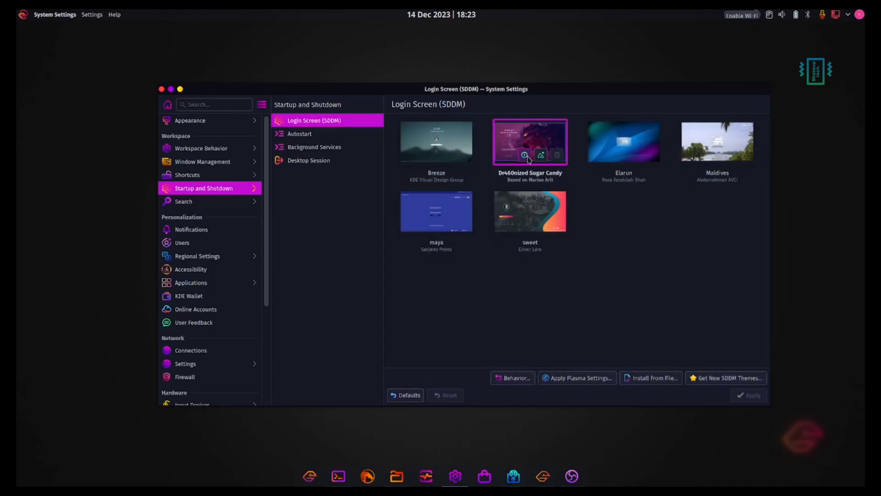
left_click(524, 156)
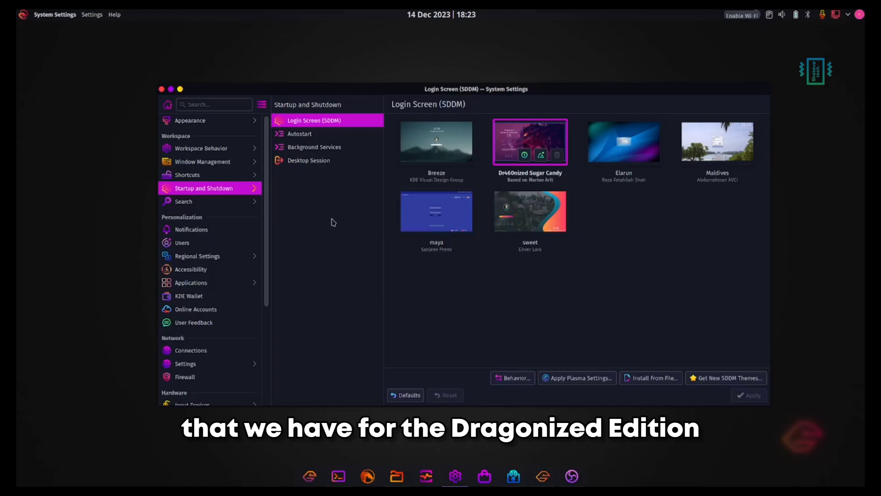
left_click(190, 296)
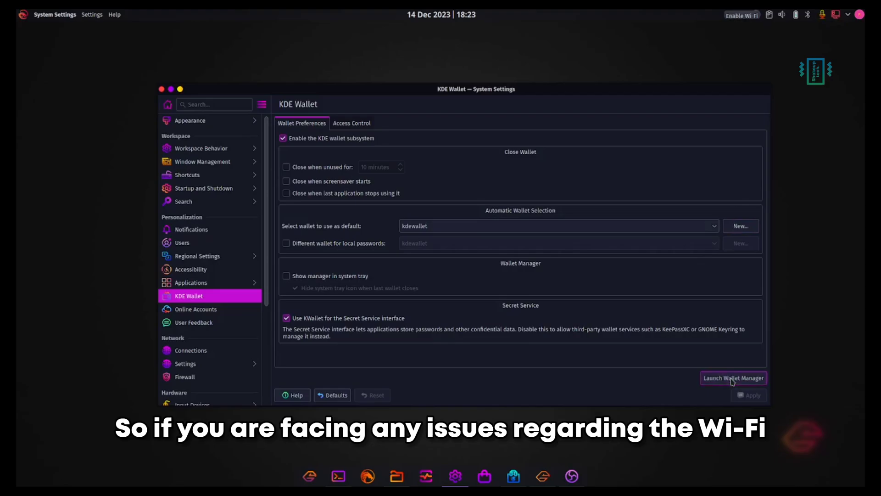
Step: Start and cancel a kdewallet password change, then close the Wallet Manager
left_click(732, 378)
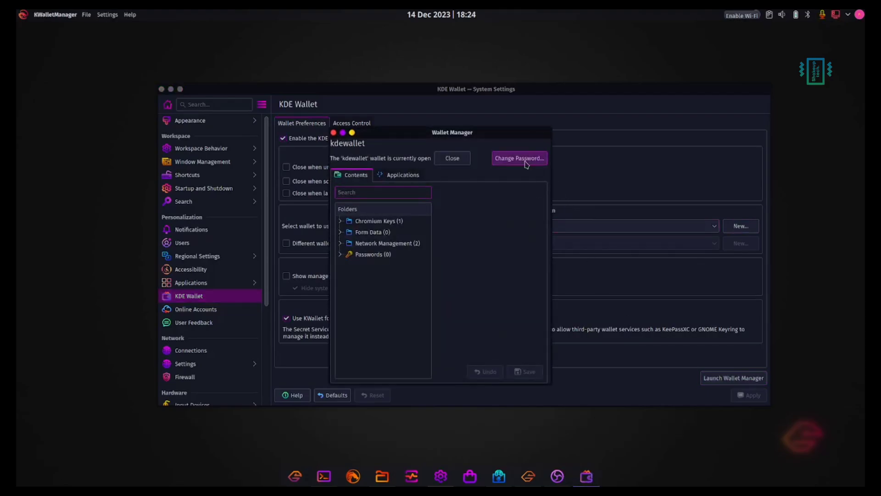
left_click(518, 158)
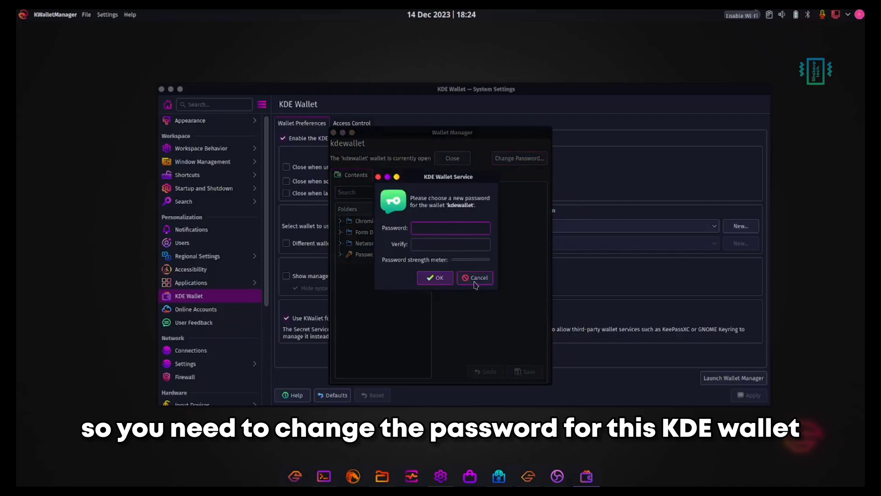
left_click(475, 278)
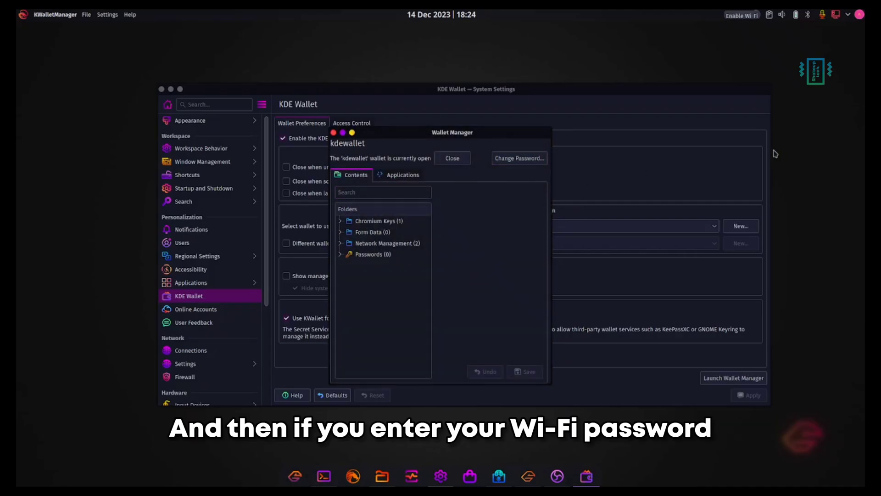
mouse_move(567, 170)
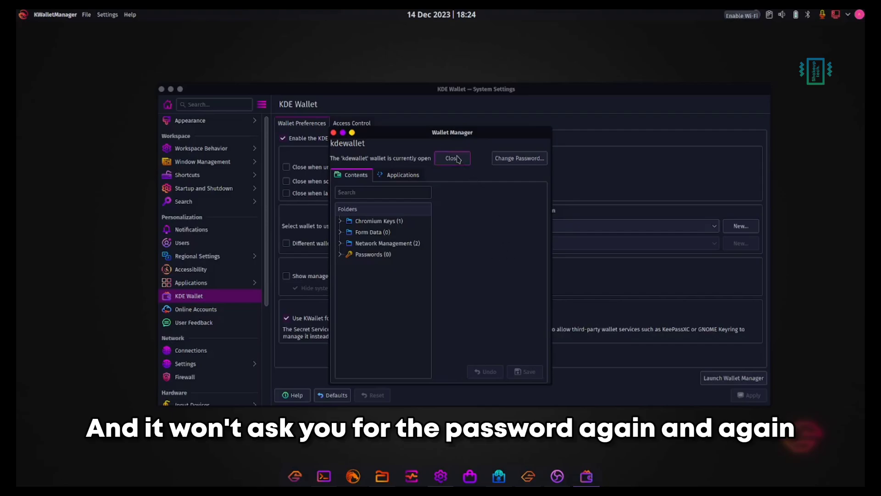
left_click(451, 158)
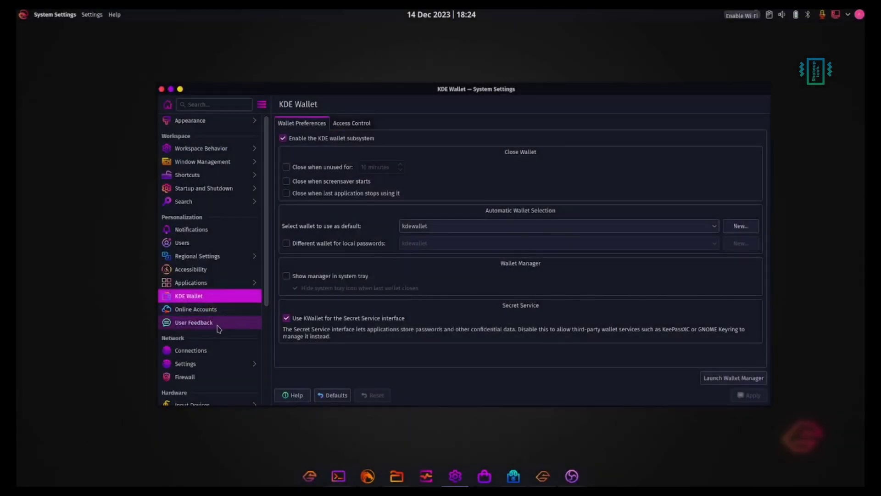
Step: Show the Audio page with playback and recording devices under Hardware
scroll("down", 3)
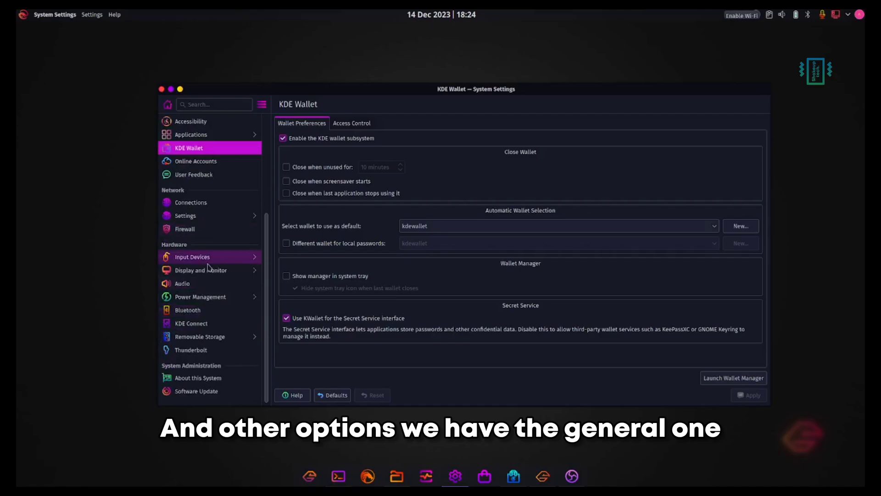
left_click(182, 283)
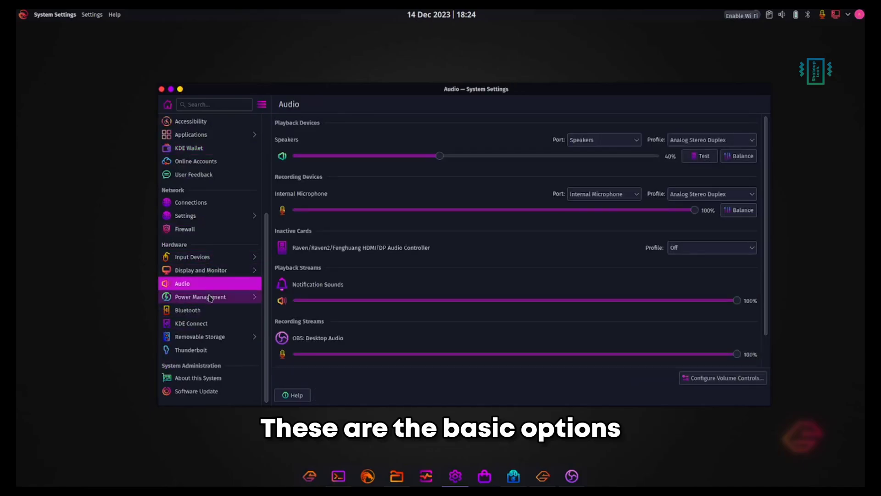
left_click(200, 296)
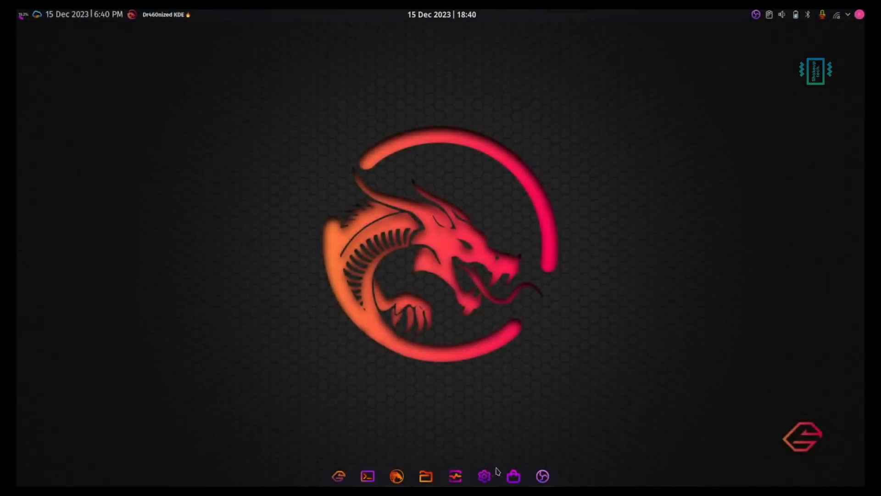
Step: Search Octopi for 'chrome' and mark google-chrome for installation
left_click(512, 476)
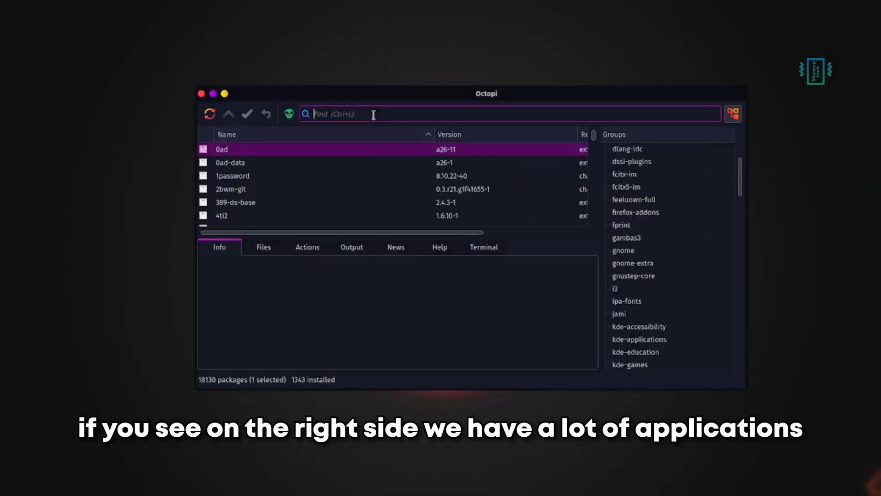
type("chrome")
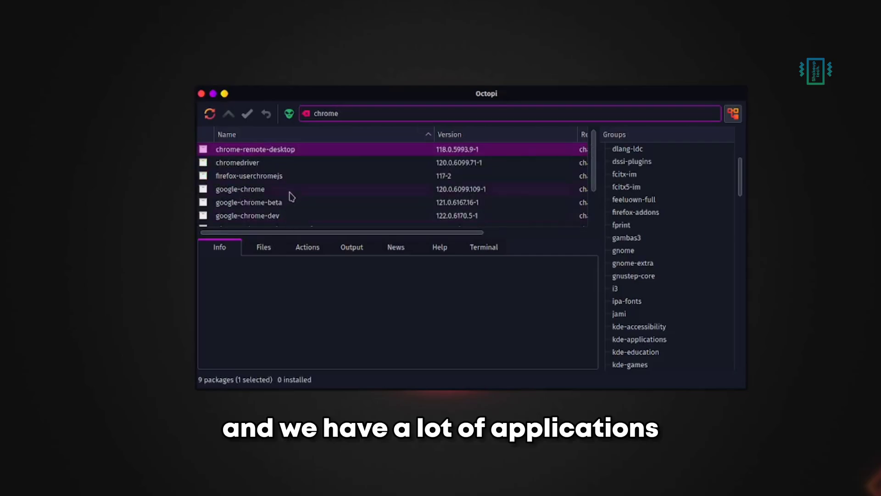
right_click(240, 189)
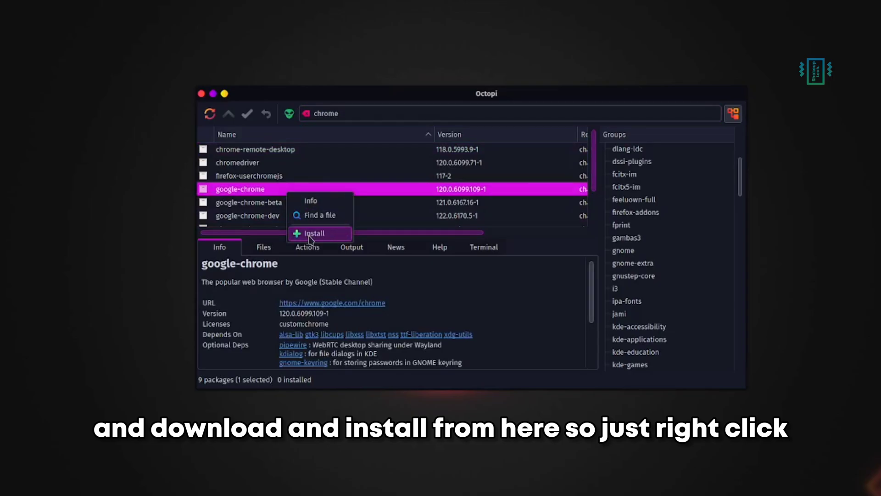
left_click(317, 233)
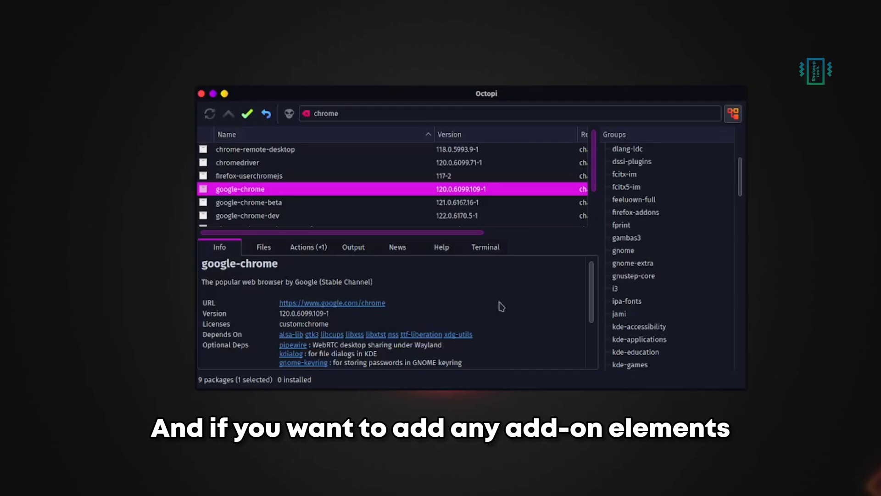
mouse_move(247, 113)
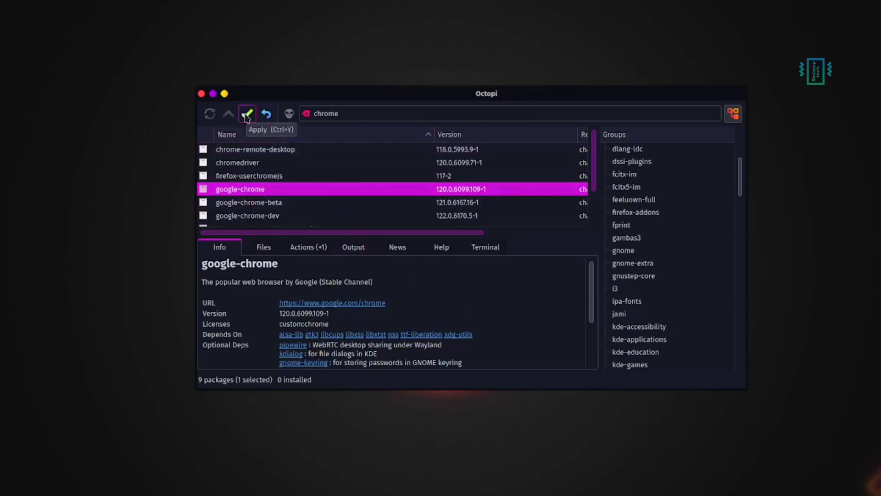
Step: Apply the install, confirm the download and authorise it with the administrator password
left_click(247, 113)
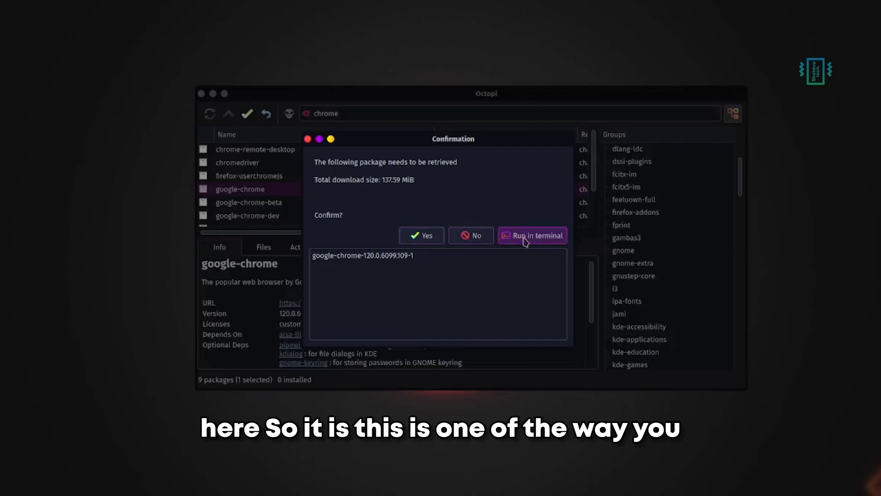
left_click(532, 234)
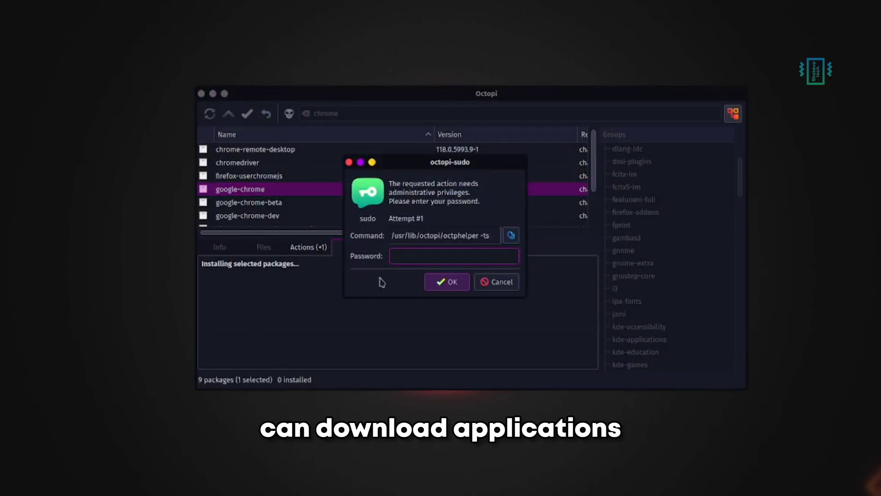
type("••••")
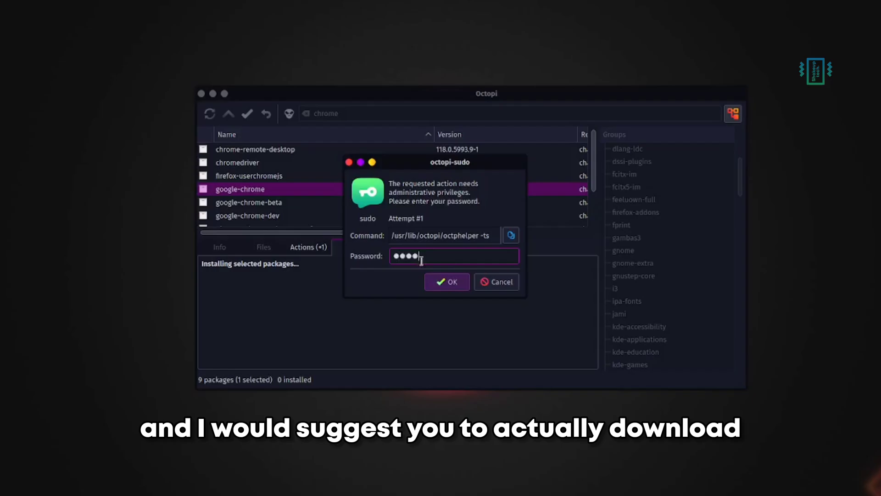
left_click(446, 282)
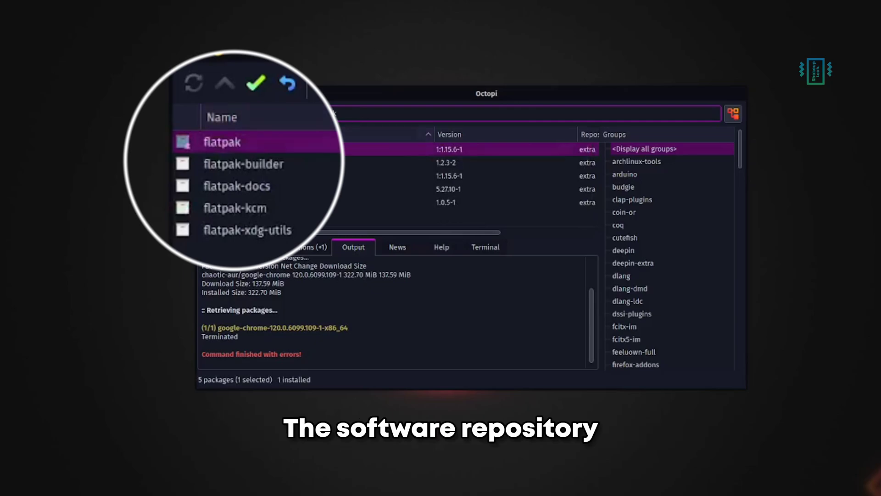
Step: Bring up the Reinstall/Remove actions for the installed flatpak package in Octopi
right_click(226, 149)
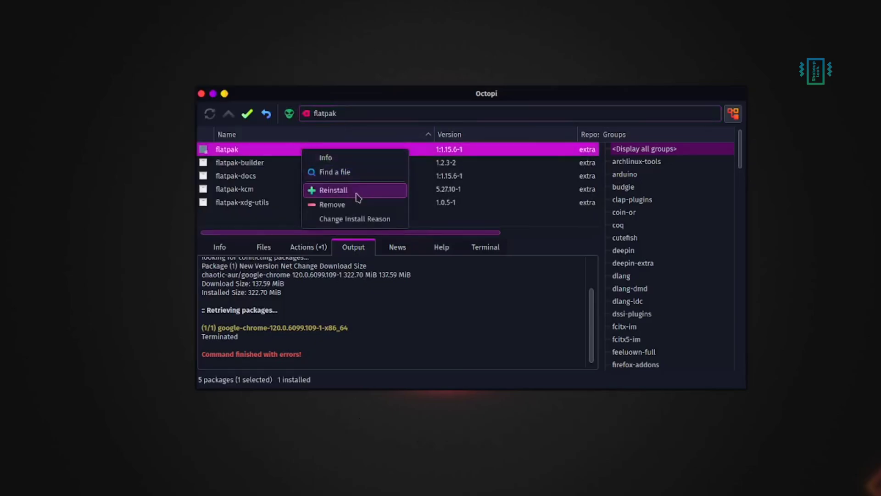
mouse_move(343, 204)
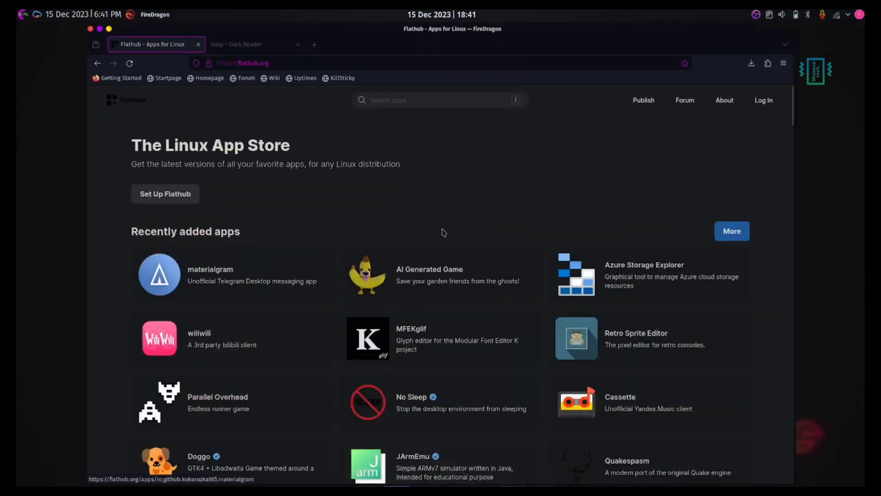
Step: Browse the Flathub listings, view the Dark Reader help page and open Garuda's SearXNG results
scroll("down", 3)
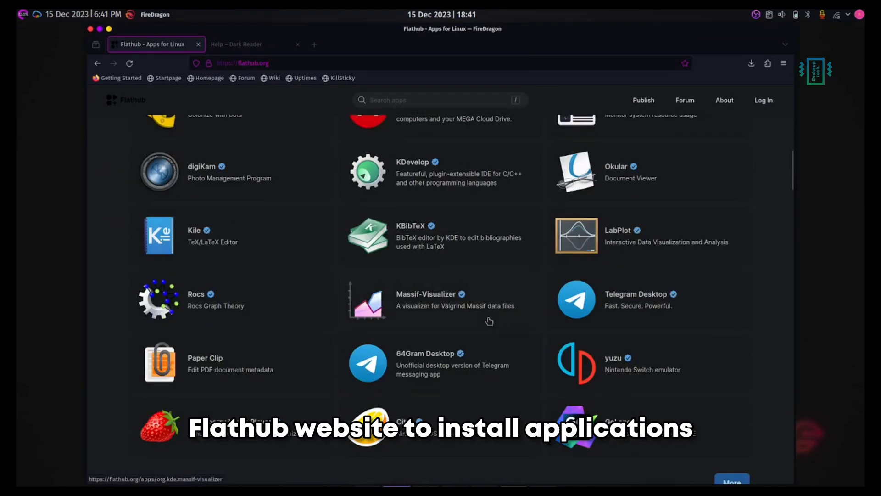
scroll("down", 3)
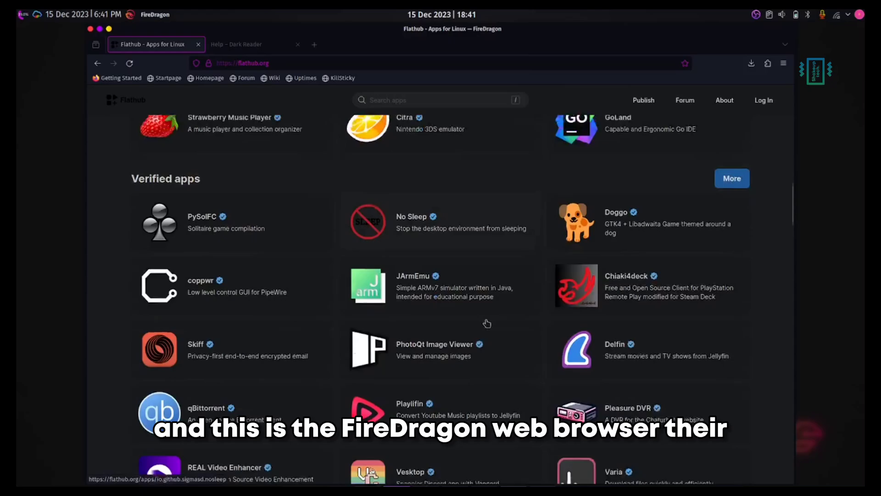
left_click(255, 44)
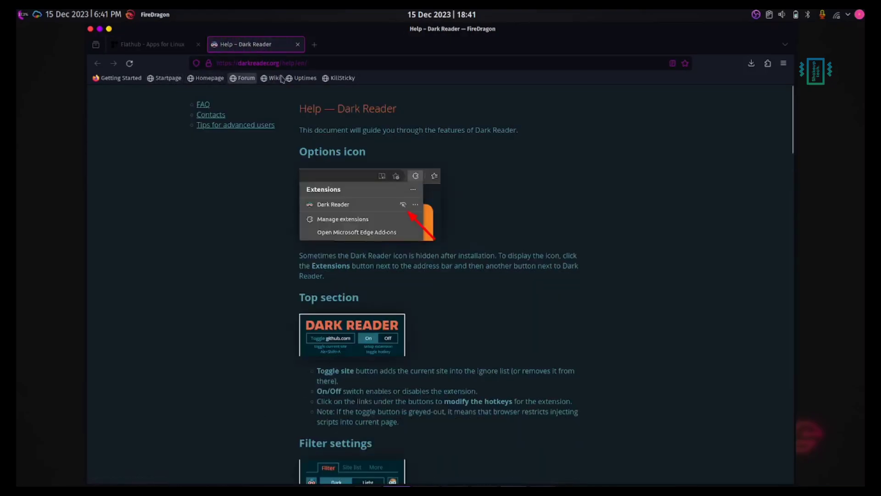
left_click(783, 63)
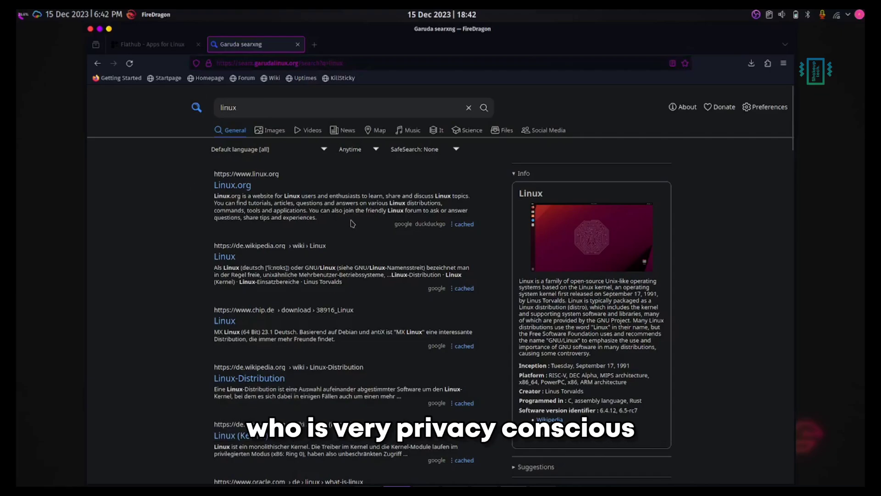
Step: Peek at the browser's main menu, then return to the Flathub verified-apps tab
left_click(783, 63)
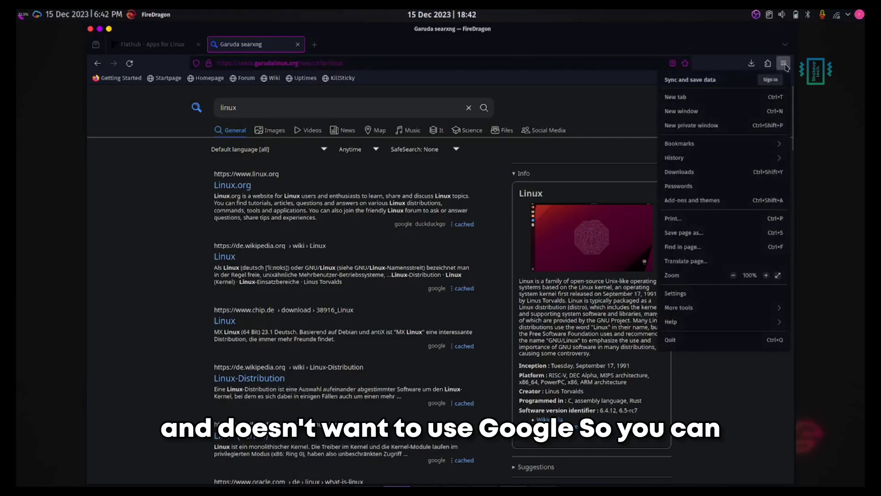
left_click(783, 63)
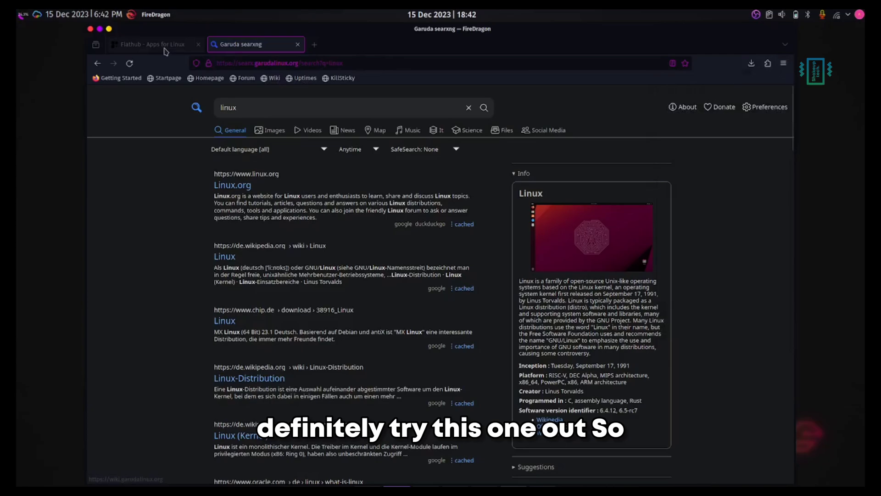
left_click(151, 44)
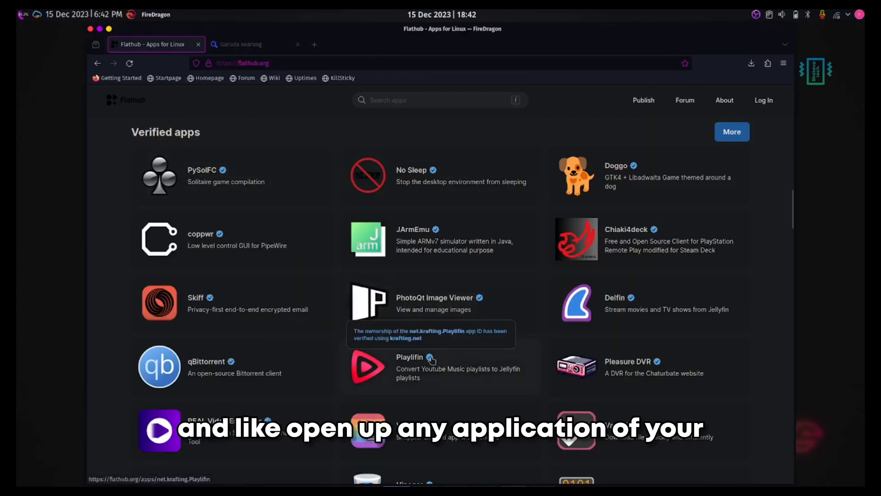
Step: View the Playlifin app page on Flathub, then bring up the Garuda application launcher
left_click(410, 357)
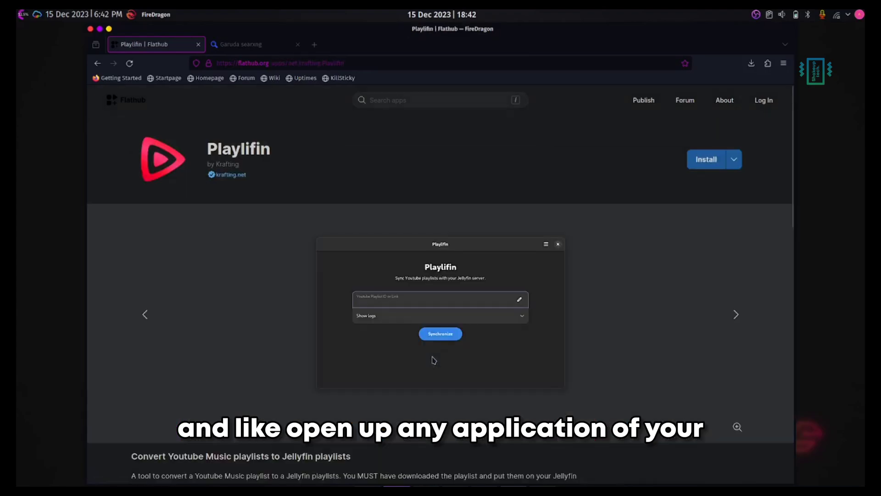
left_click(734, 159)
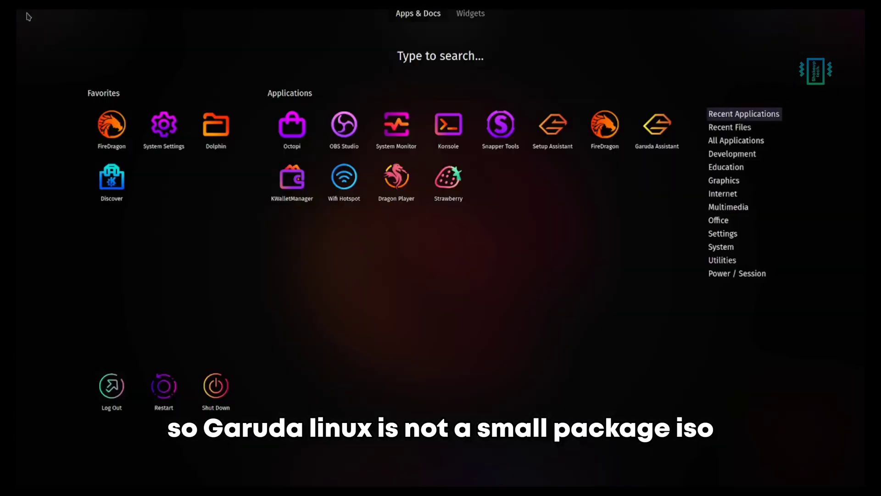
Step: Browse the launcher's System, Multimedia, Graphics and Office categories and bring up its options menu
left_click(721, 247)
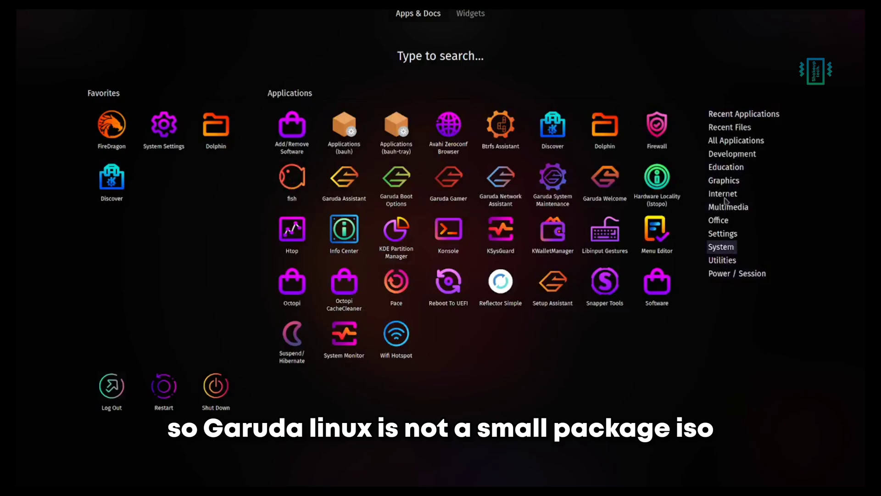
left_click(729, 127)
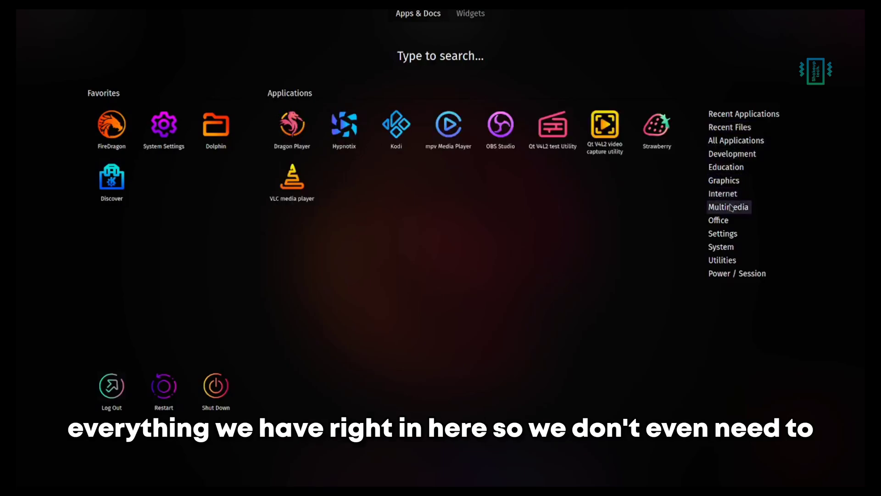
left_click(724, 180)
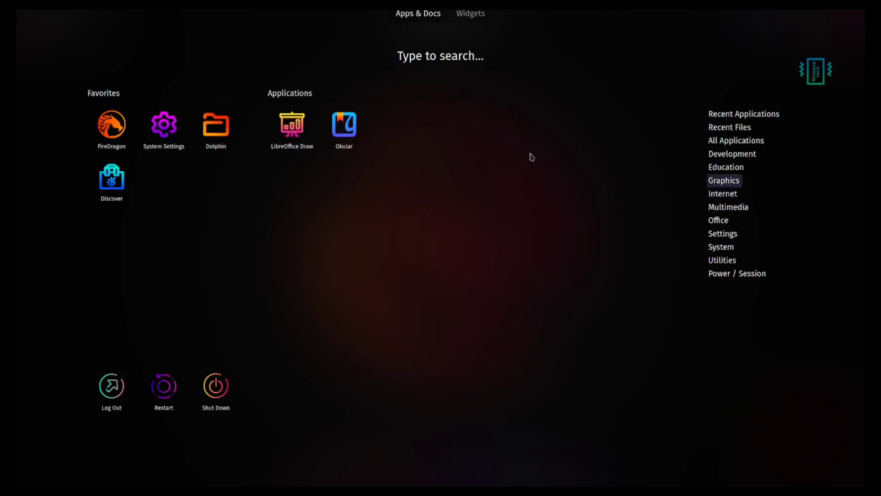
left_click(718, 220)
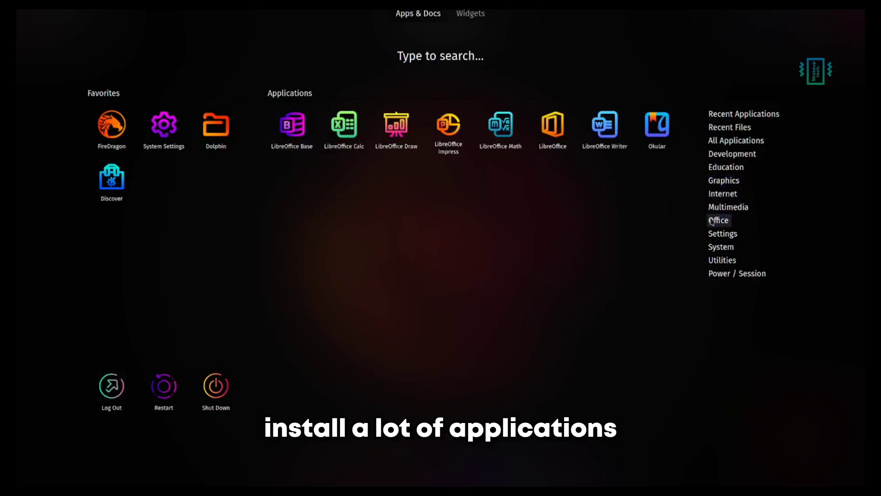
left_click(737, 273)
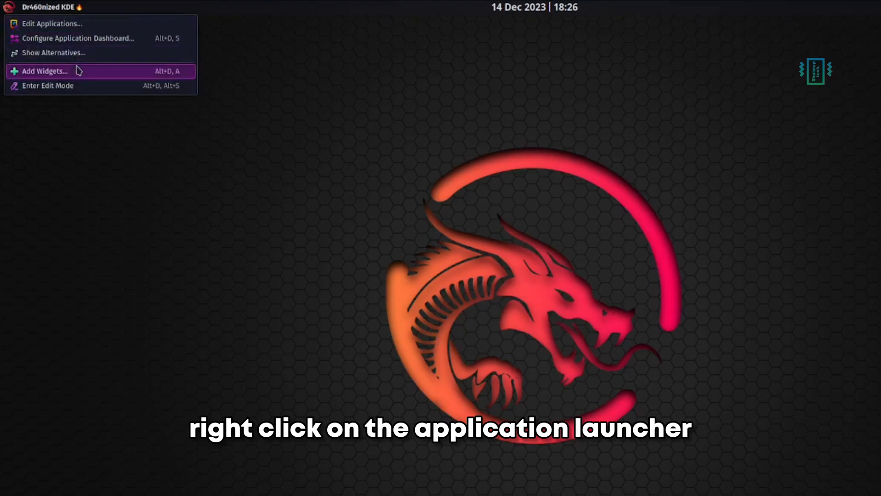
Step: List the alternative launcher widgets and switch to the classic Application Launcher menu
left_click(53, 52)
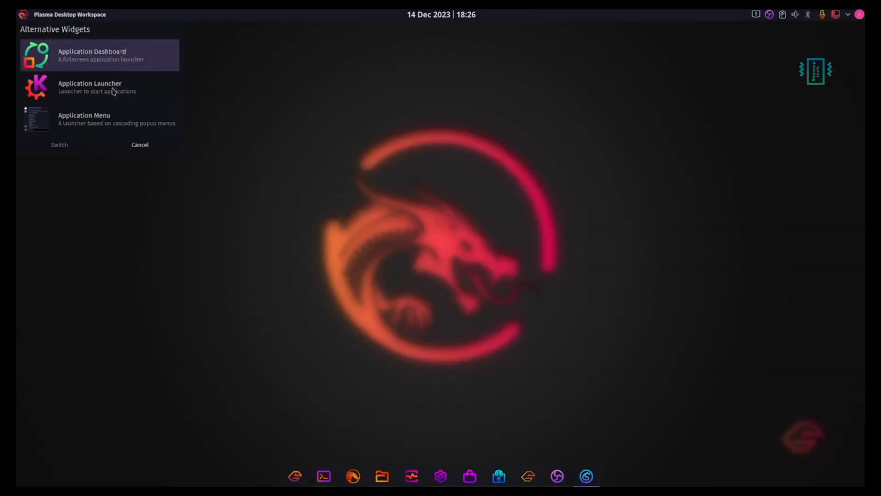
left_click(139, 145)
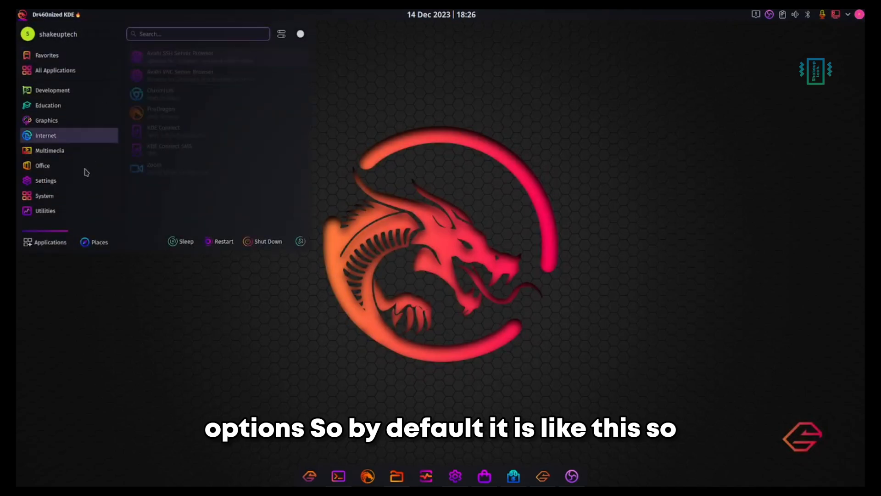
left_click(45, 210)
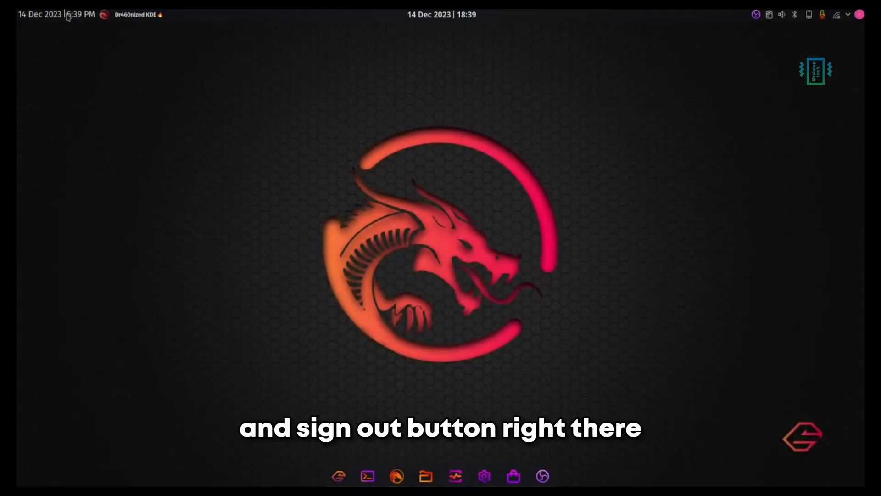
Step: Show the clock's calendar and bring up the panel's Add Widgets catalogue
left_click(39, 14)
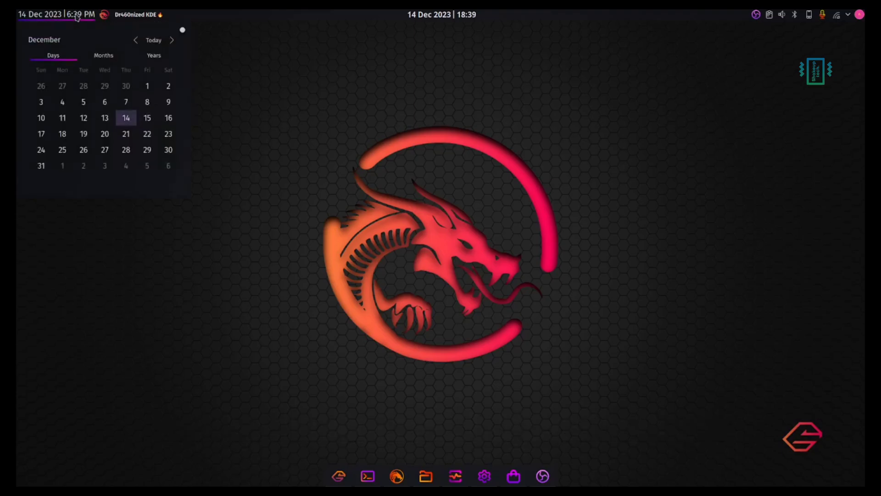
right_click(56, 14)
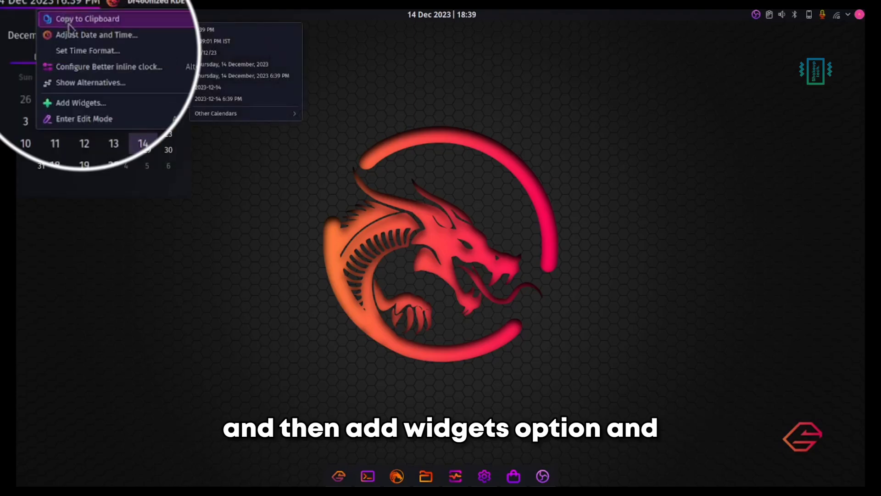
mouse_move(80, 102)
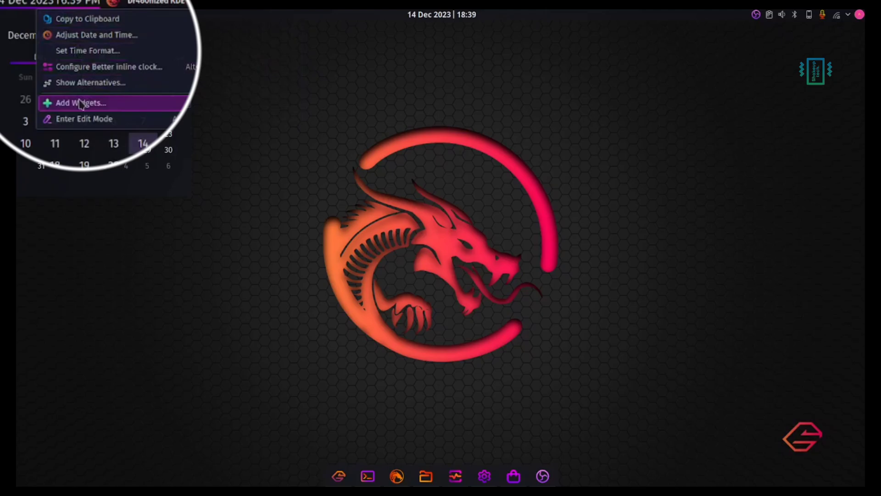
left_click(80, 103)
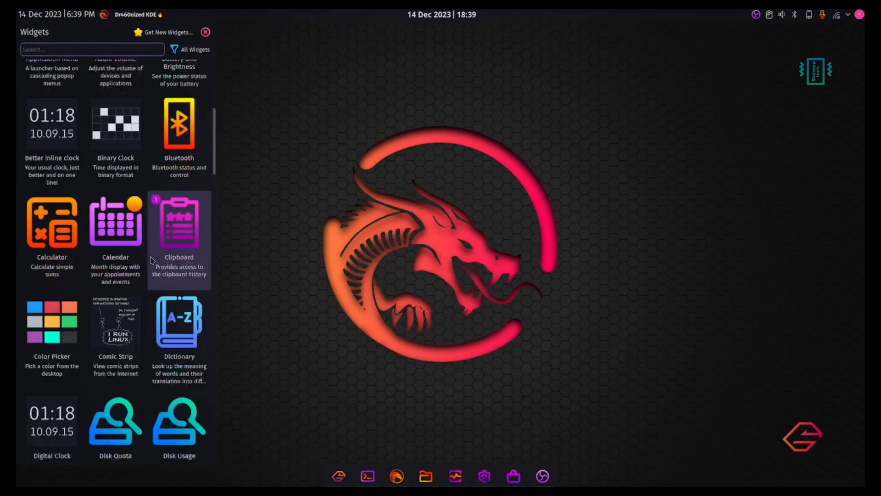
Step: Add Total CPU Use and weather widgets to the panel and start setting the weather location
scroll("down", 3)
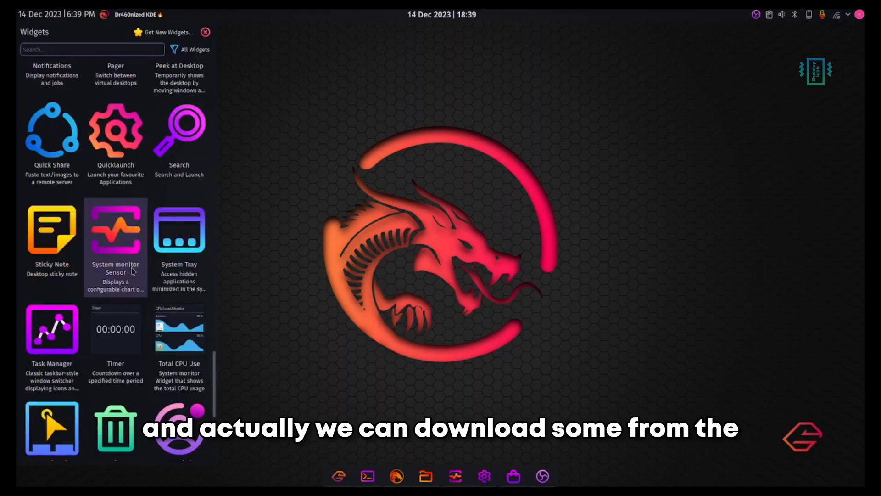
scroll("down", 3)
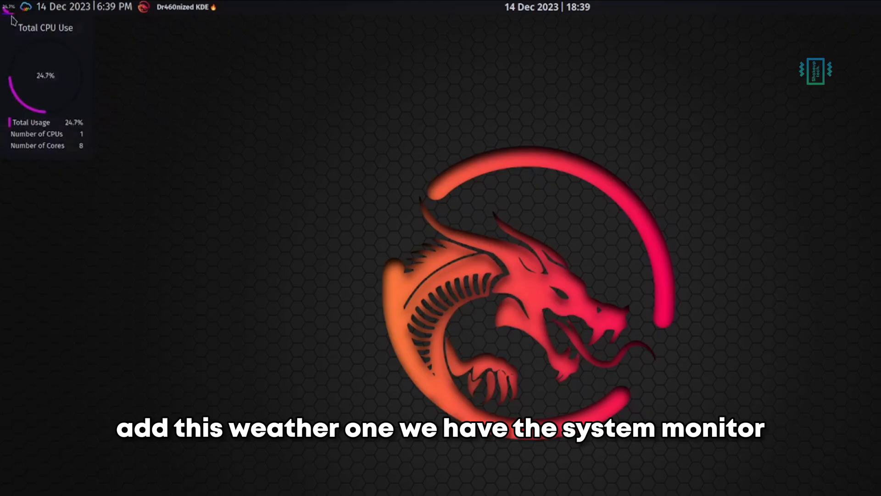
mouse_move(29, 14)
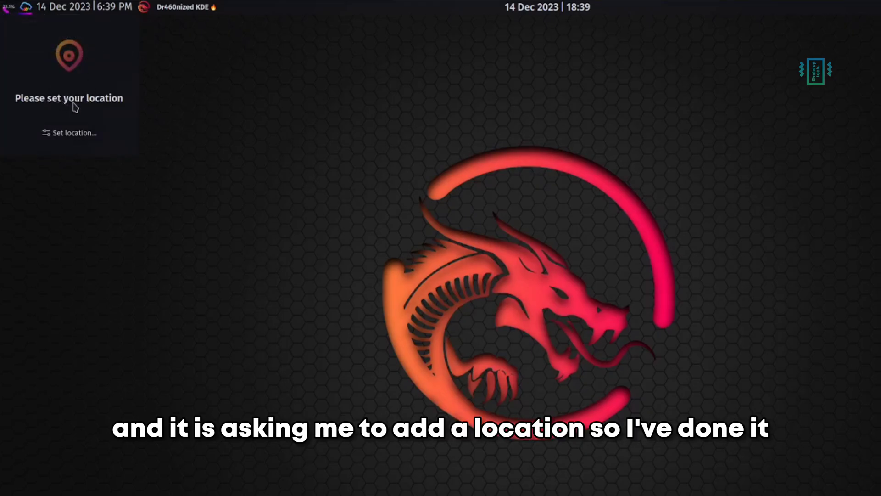
left_click(69, 132)
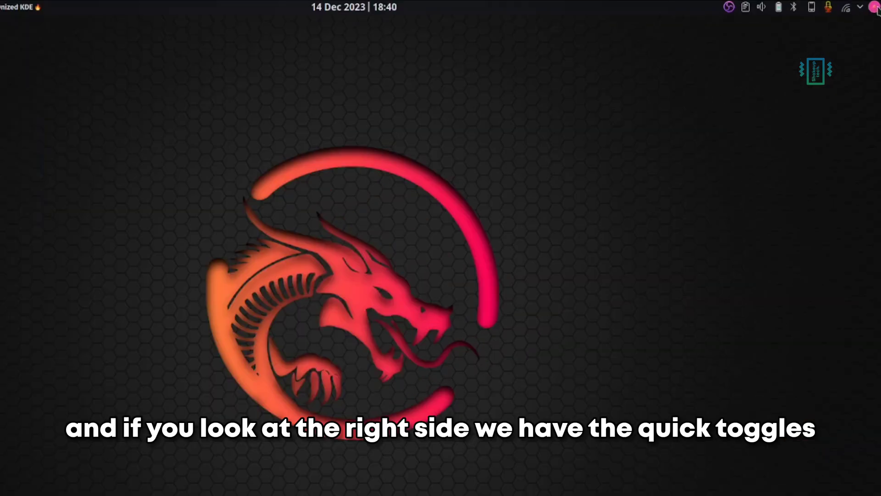
Step: Expand the system tray's Status quick toggles for notifications, updates and night color
left_click(874, 7)
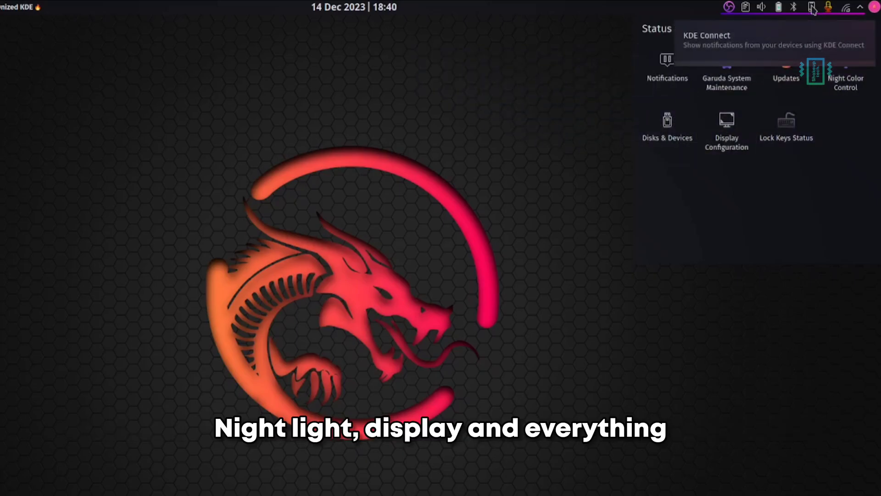
left_click(815, 67)
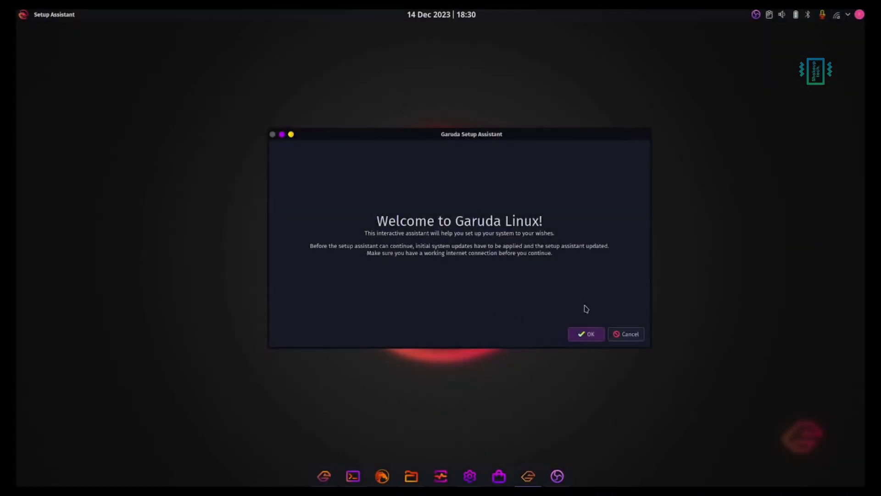
Step: Start Garuda Setup Assistant and view the OS preferences and Input/font options
left_click(586, 334)
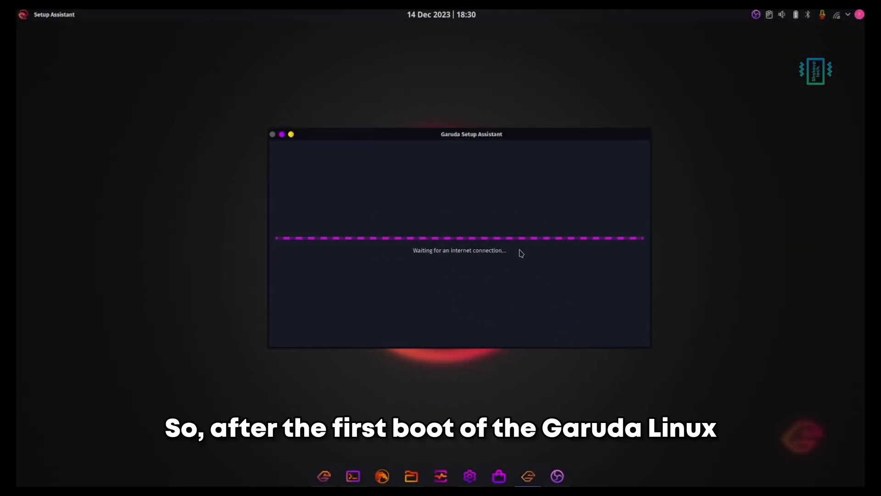
left_click(353, 476)
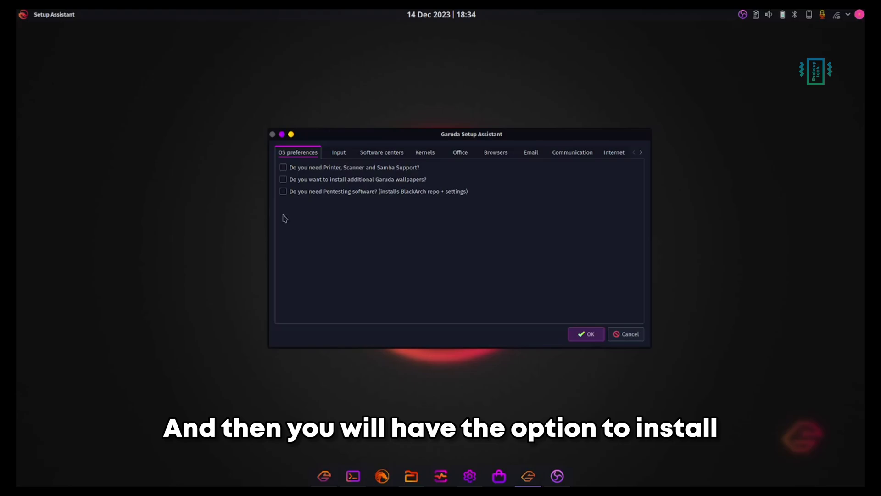
left_click_drag(470, 134, 440, 144)
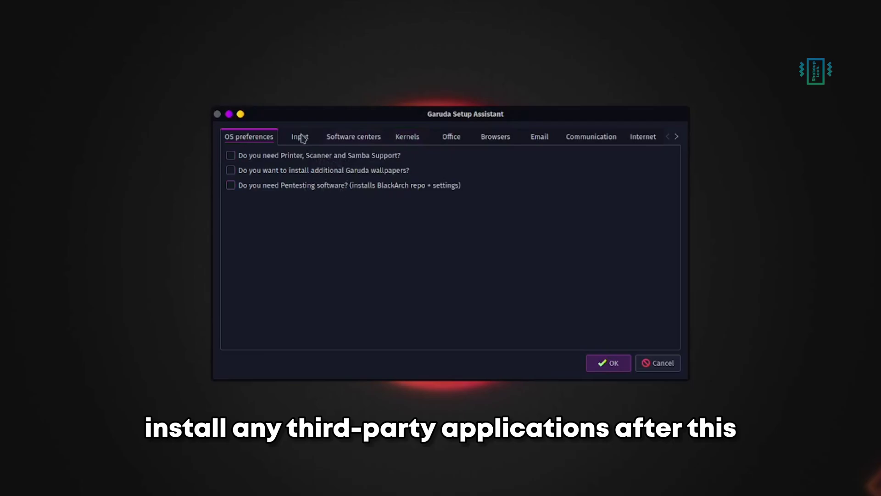
left_click(300, 136)
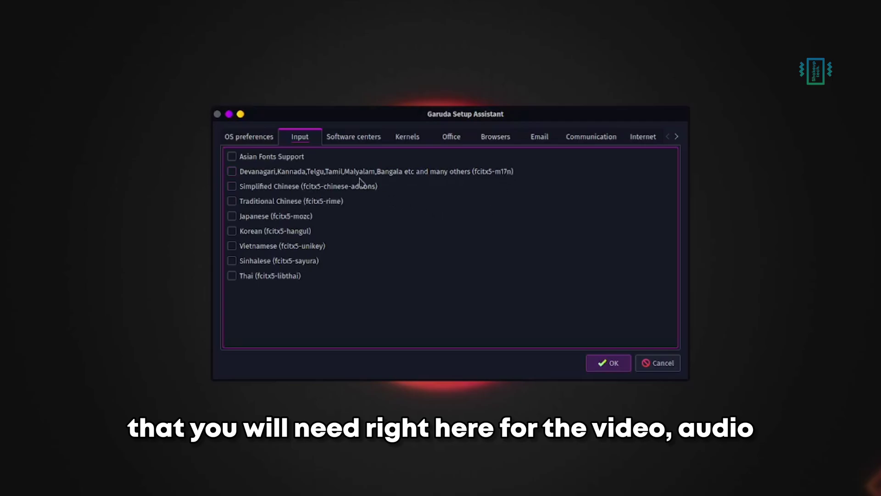
mouse_move(304, 270)
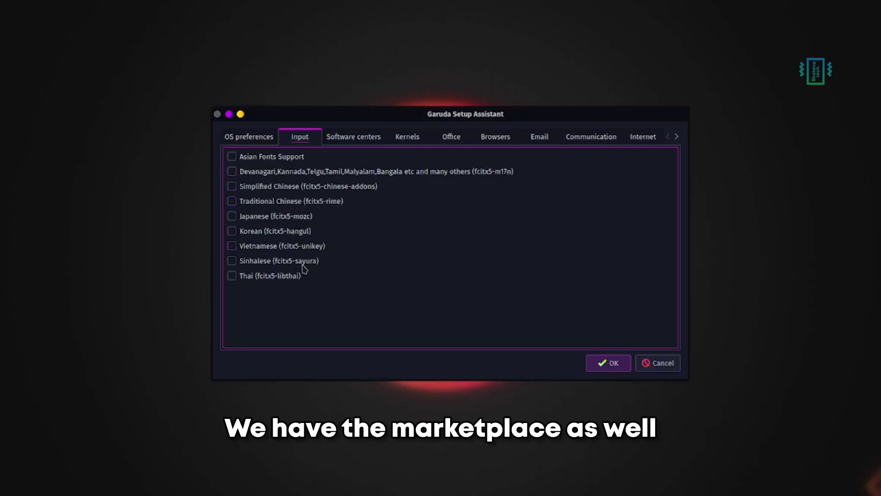
Step: Review the software centers, toggling Discover on and off, then list the kernel options
left_click(353, 135)
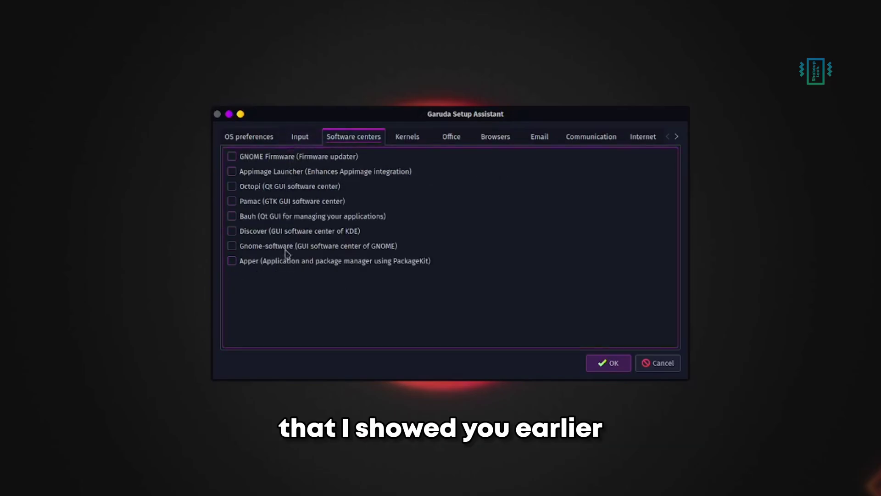
left_click(231, 231)
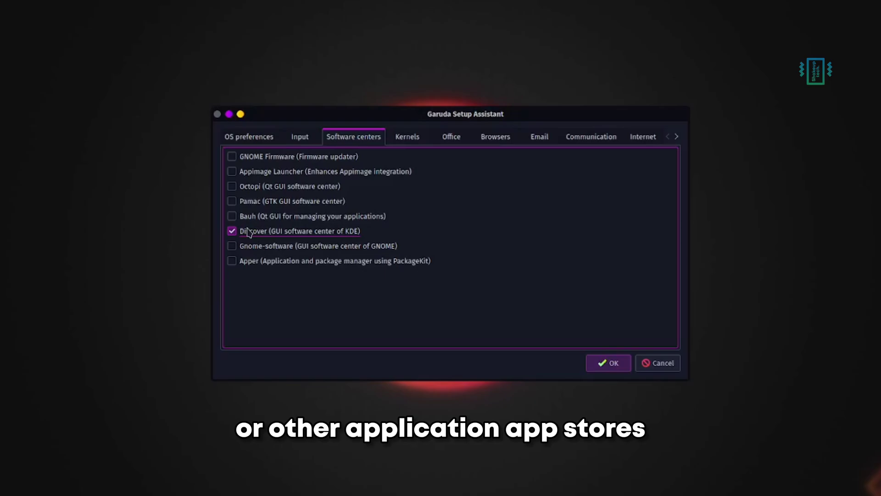
left_click(231, 231)
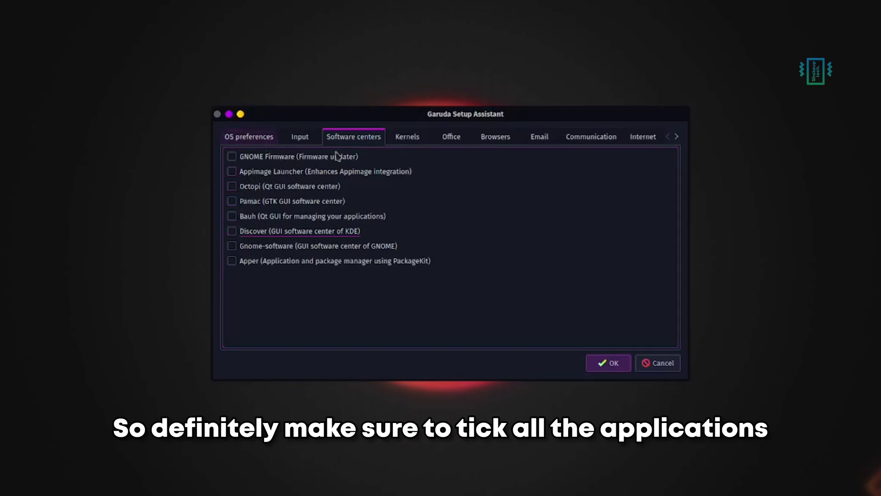
left_click(407, 135)
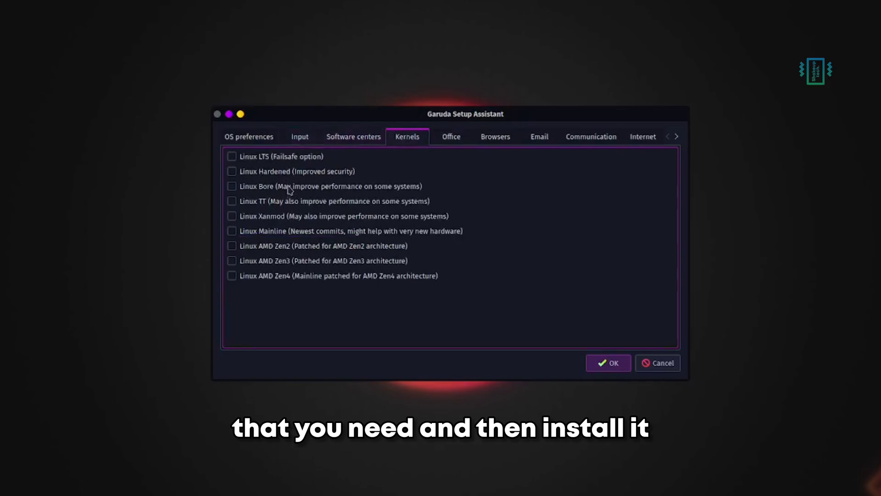
mouse_move(330, 252)
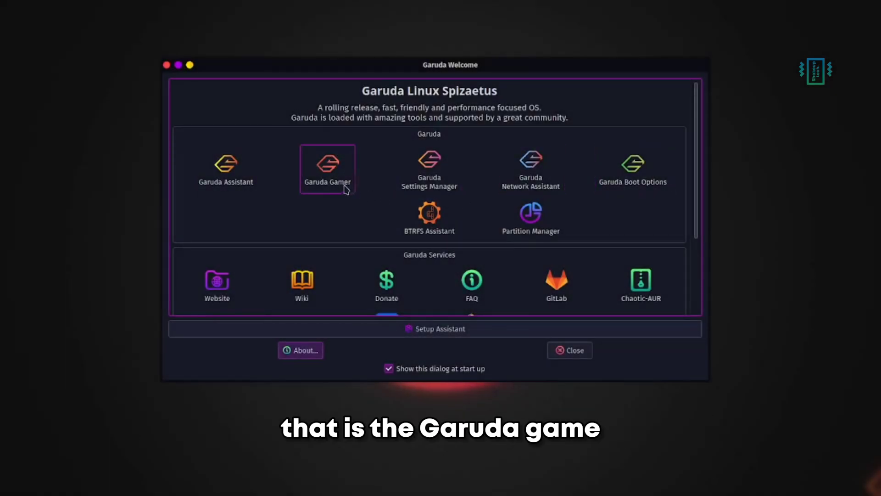
Step: Launch Garuda Gamer and browse its emulator and game package lists
left_click(328, 168)
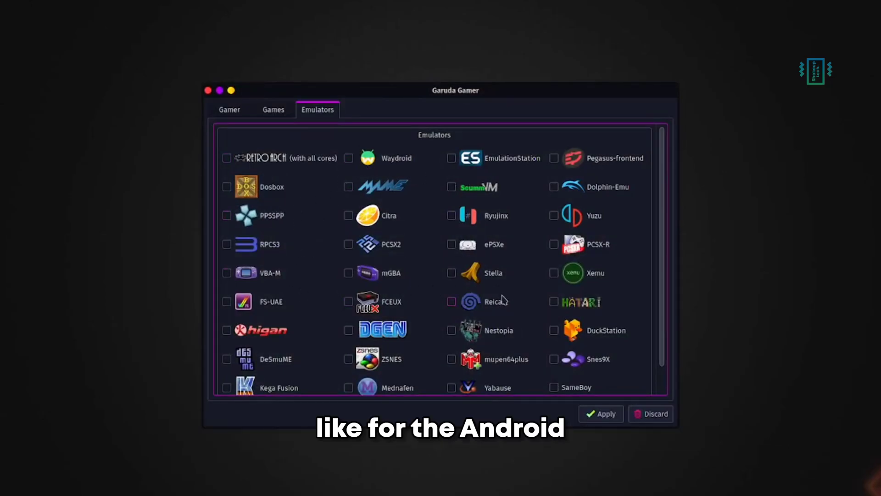
scroll("down", 3)
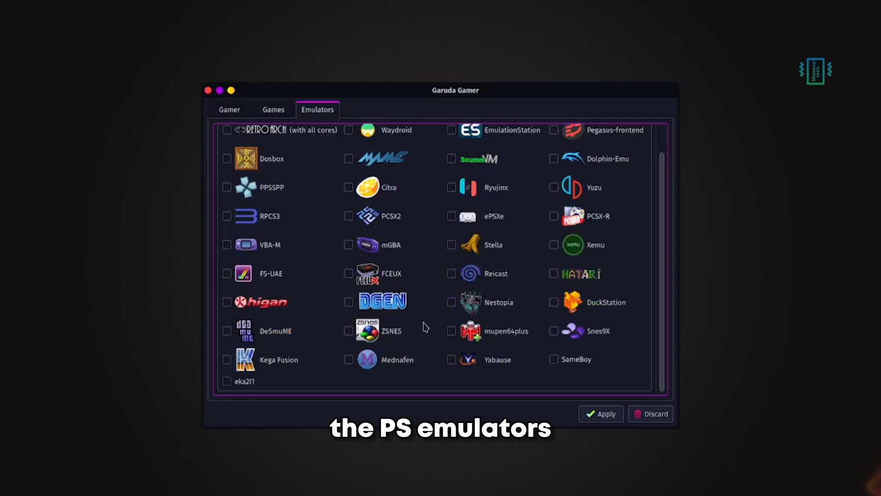
left_click(273, 109)
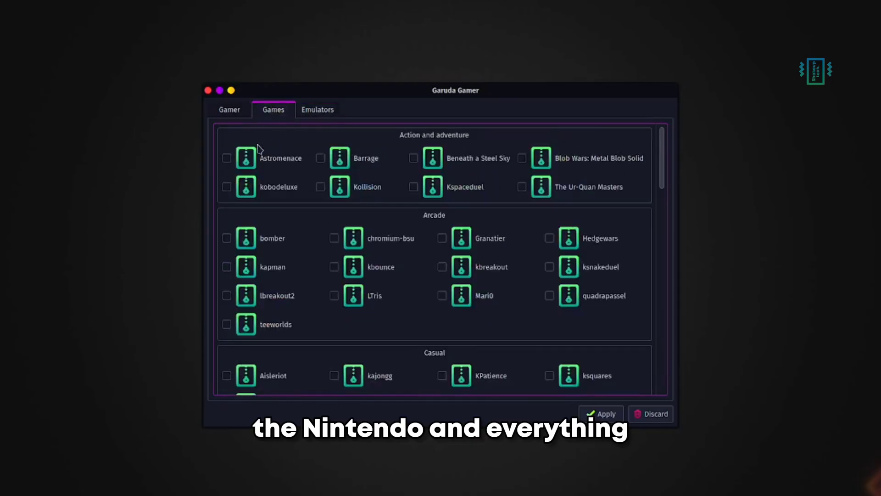
scroll("down", 3)
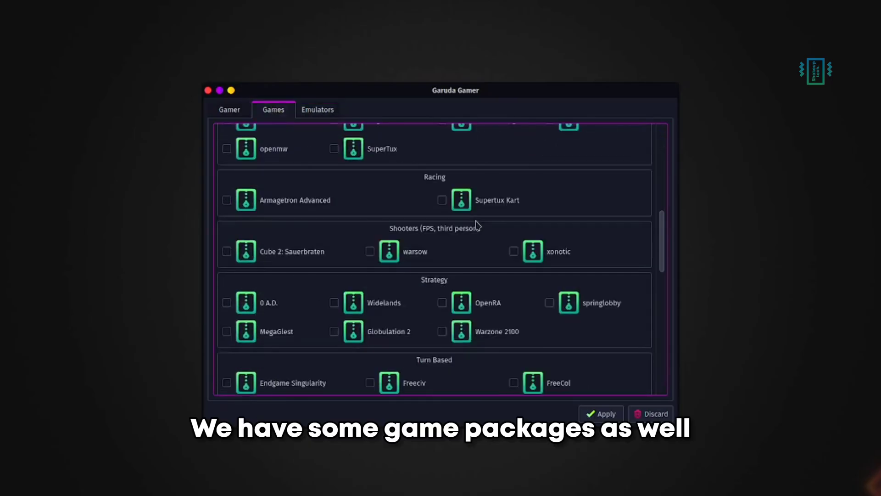
scroll("down", 3)
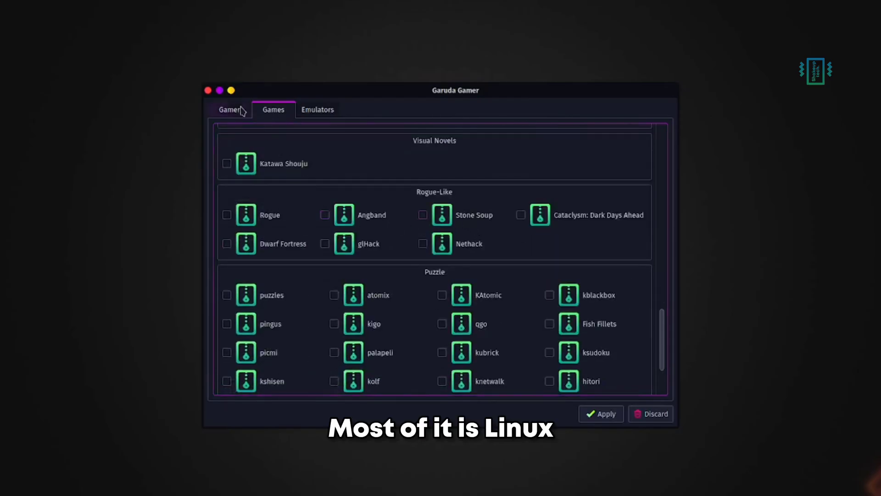
Step: Browse the launchers, WINE tools and gaming apps, then discard any pending selections
left_click(230, 109)
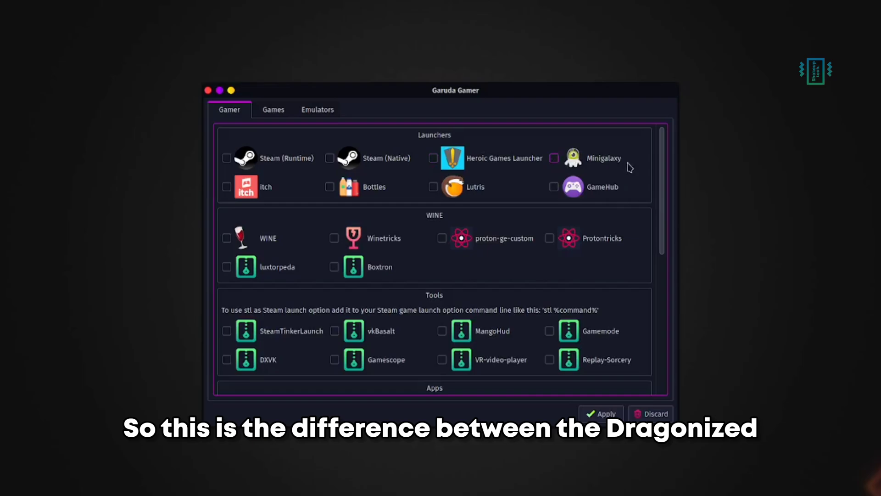
mouse_move(327, 300)
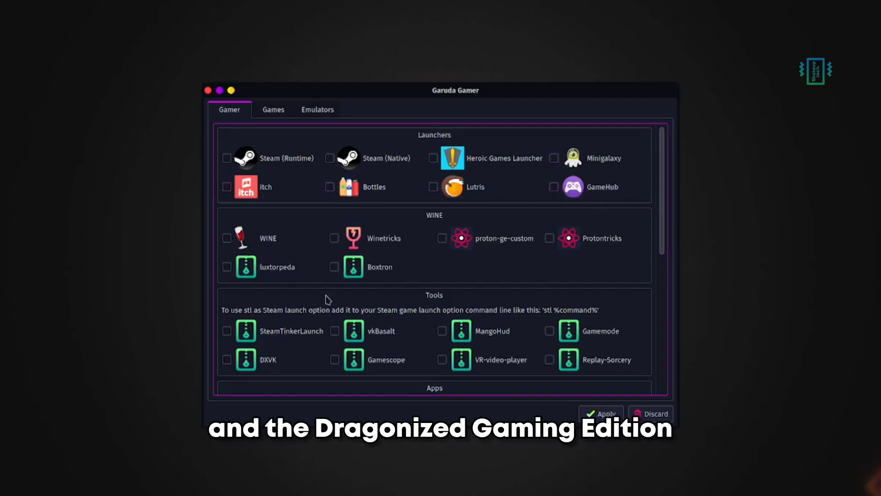
scroll("down", 3)
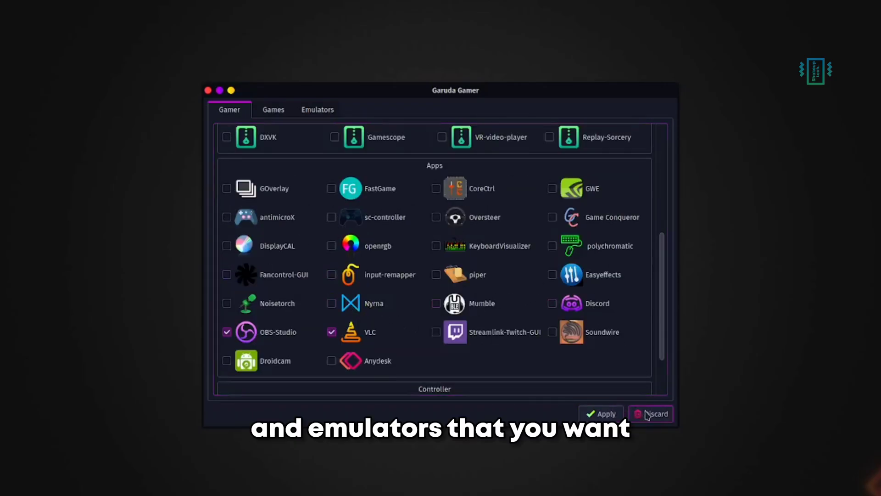
left_click(651, 414)
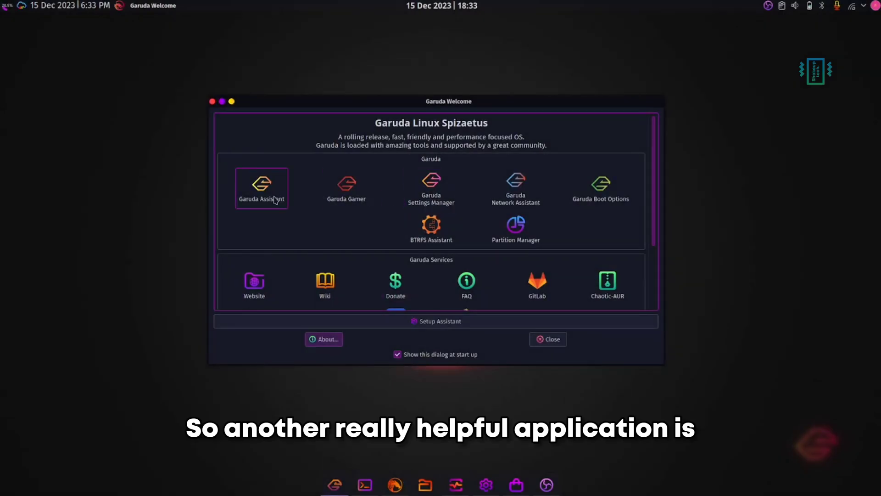
Step: Tour Garuda Assistant's maintenance, system components, settings and system specs tabs
left_click(546, 338)
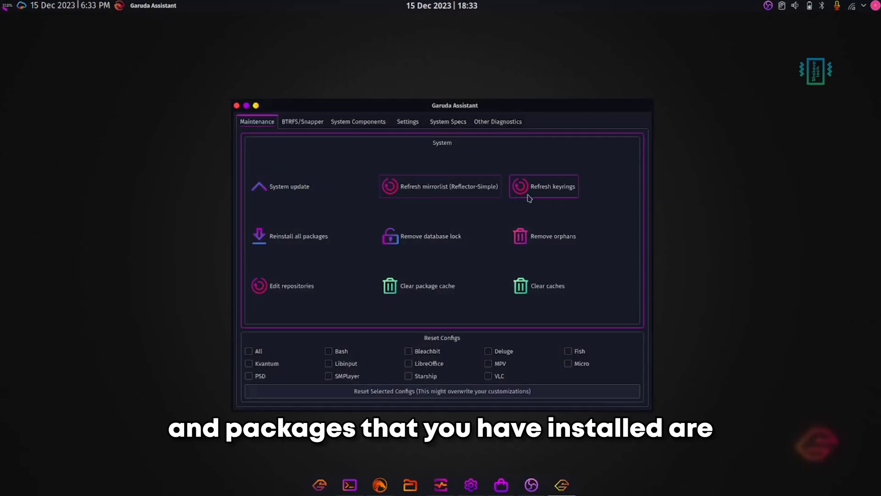
left_click(358, 121)
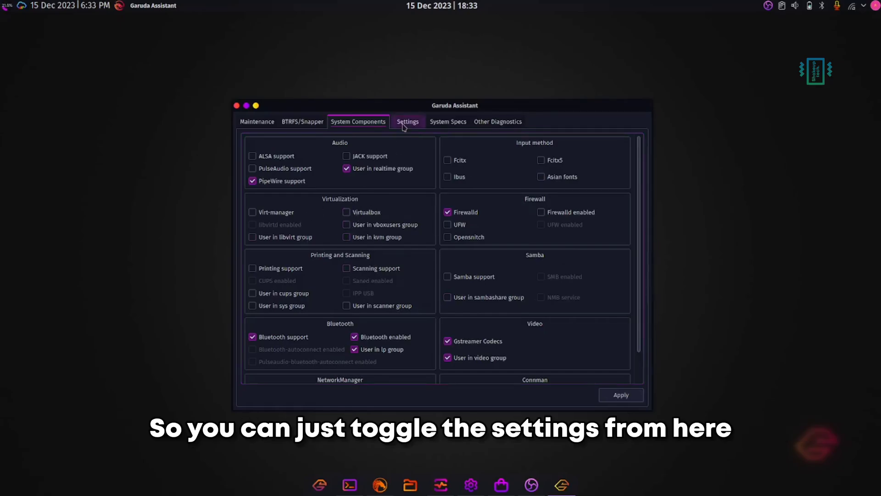
left_click(407, 121)
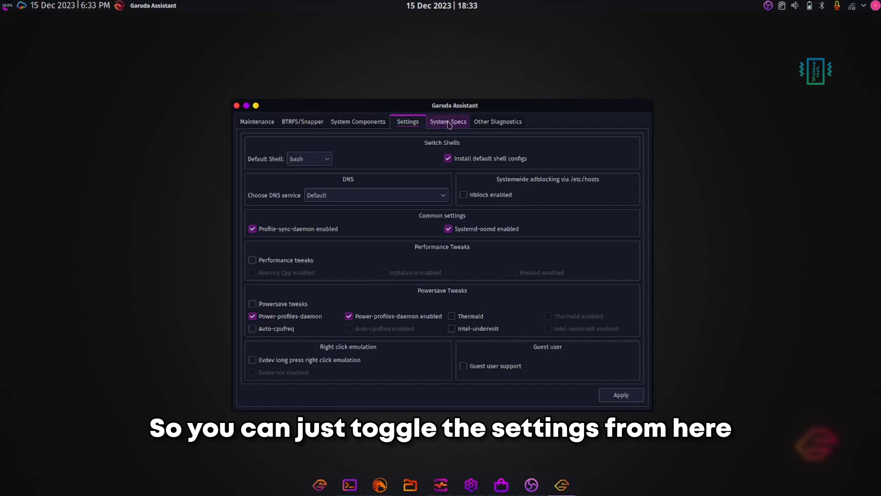
left_click(497, 122)
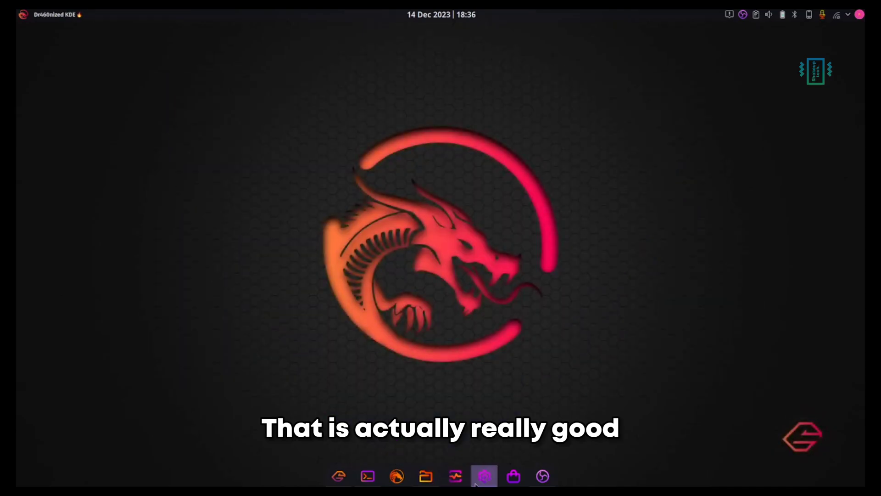
Step: Launch System Settings and the Dolphin file manager from the dock
left_click(483, 476)
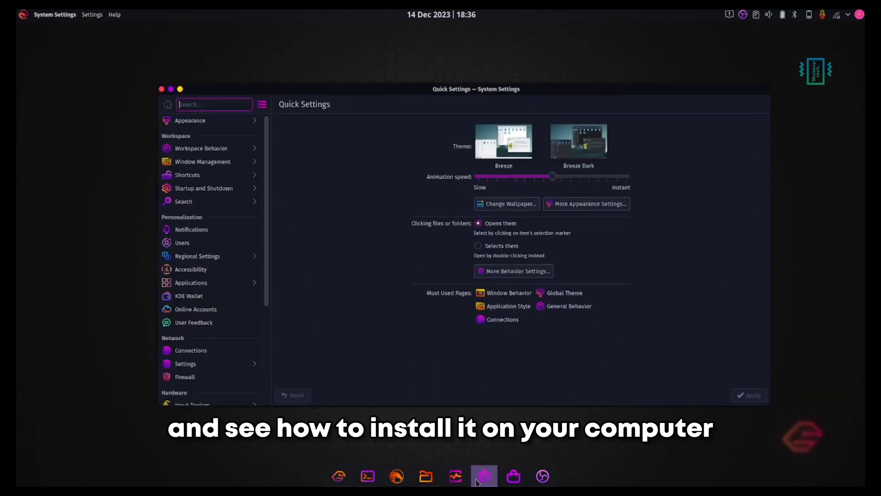
left_click(425, 476)
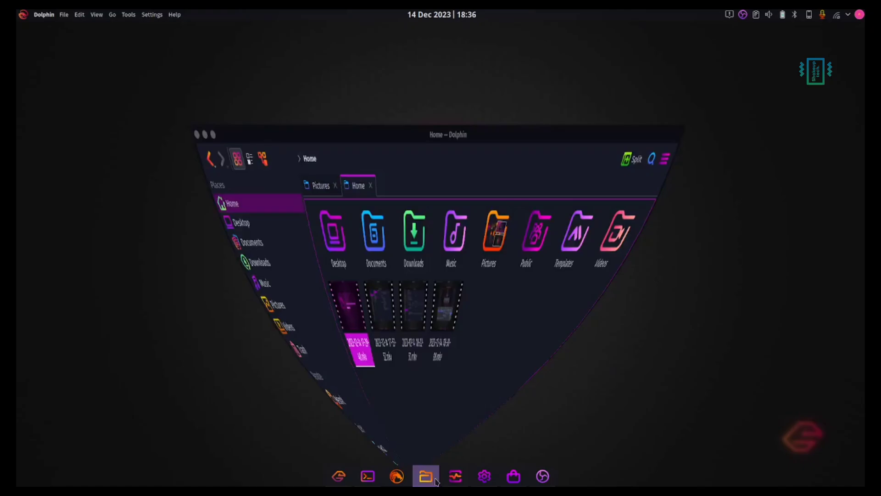
left_click(411, 483)
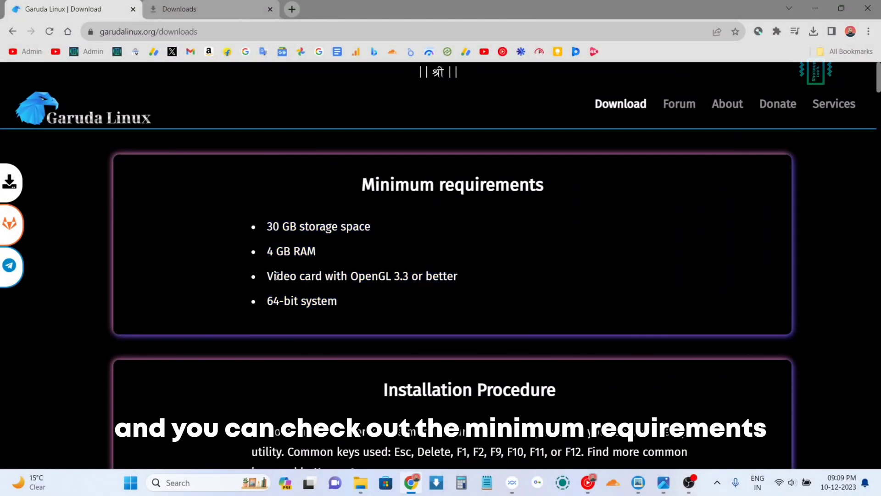
Step: Scroll past Minimum requirements to Garuda KDE Dr460nized and show its download mirror choices
scroll("down", 3)
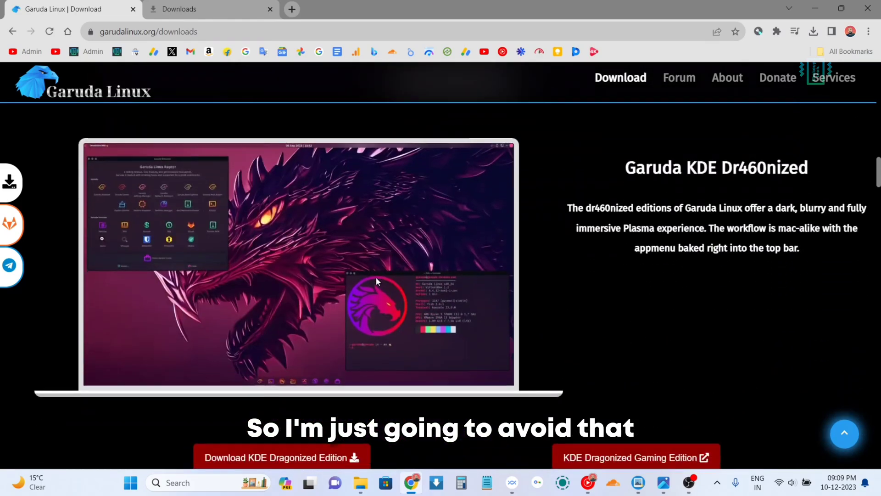
left_click(281, 343)
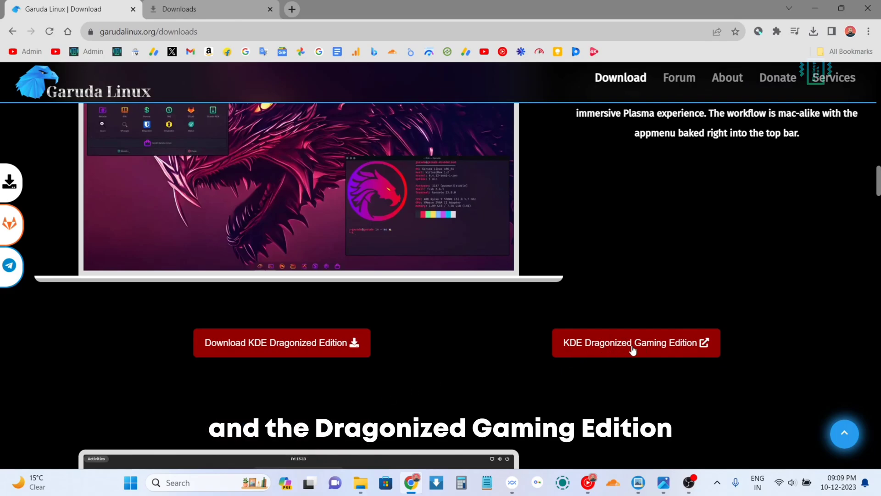
scroll("down", 3)
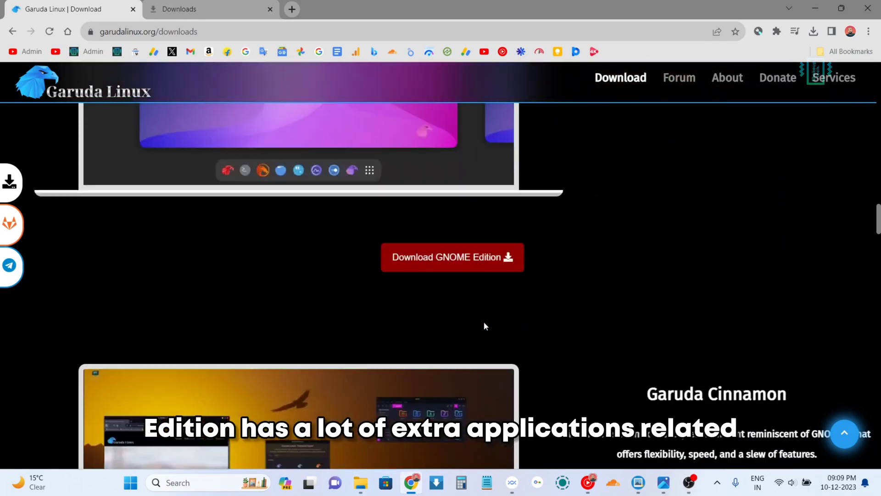
scroll("down", 3)
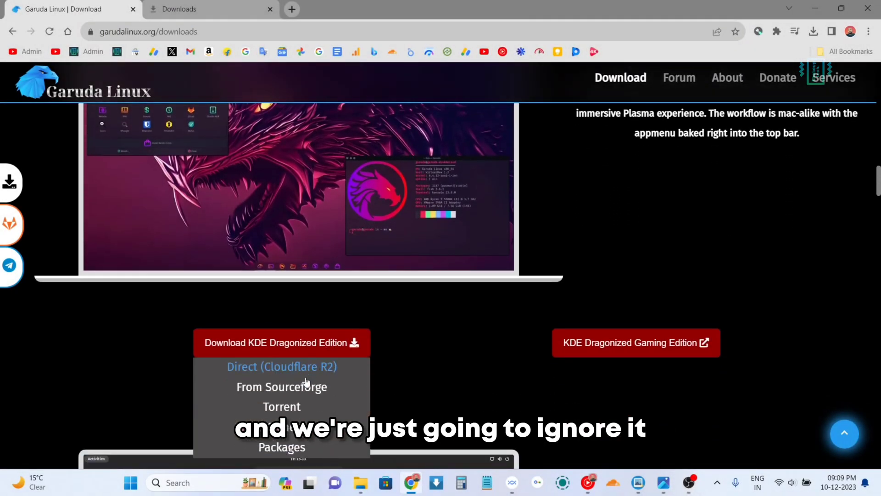
mouse_move(281, 386)
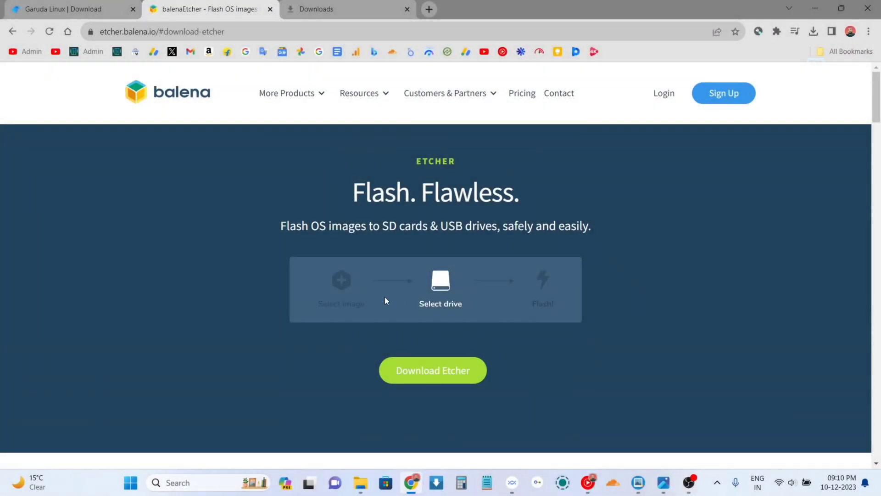
Step: Download the Etcher for Windows (x86|x64) Portable build from the download table
scroll("down", 3)
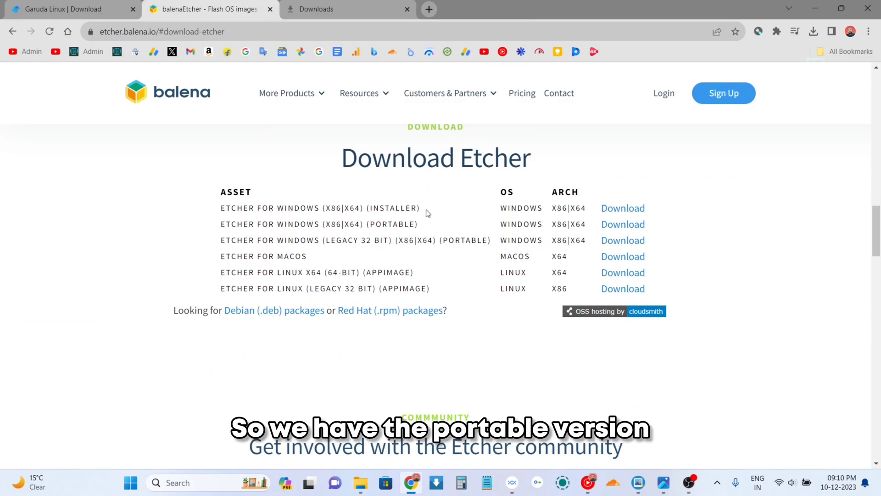
mouse_move(623, 223)
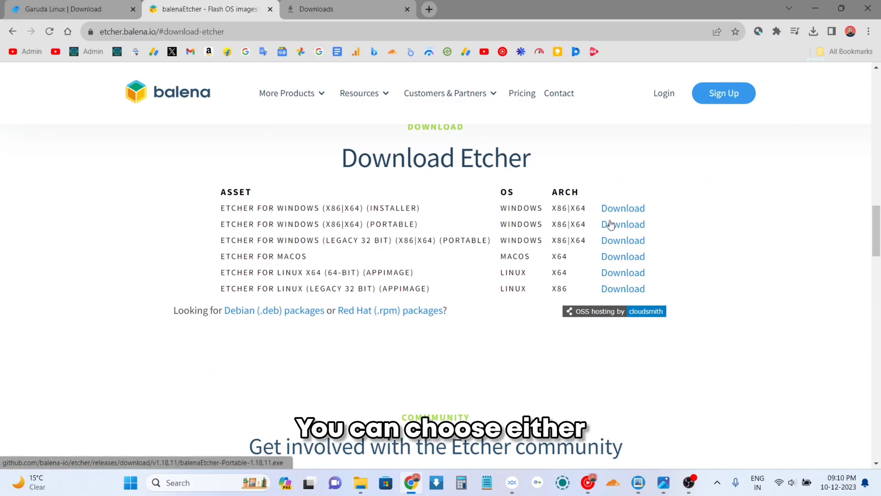
left_click(327, 9)
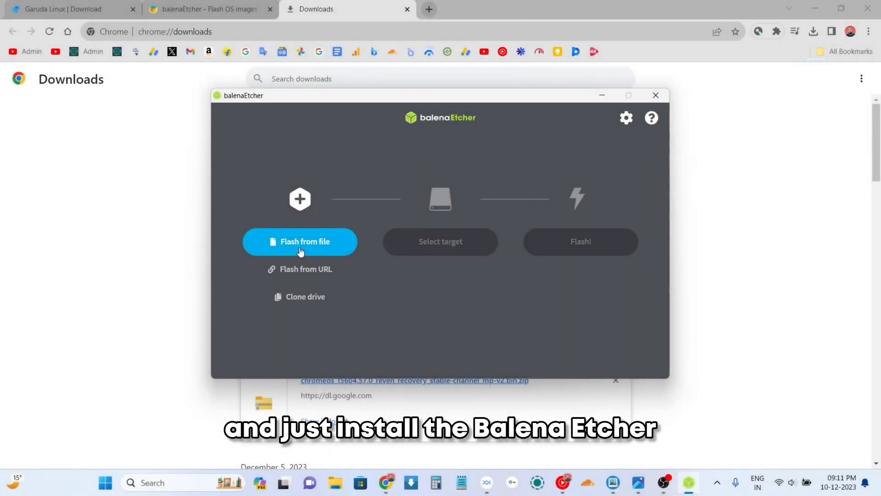
Step: Load the Garuda dr460nized ISO as the image file to flash
left_click(300, 241)
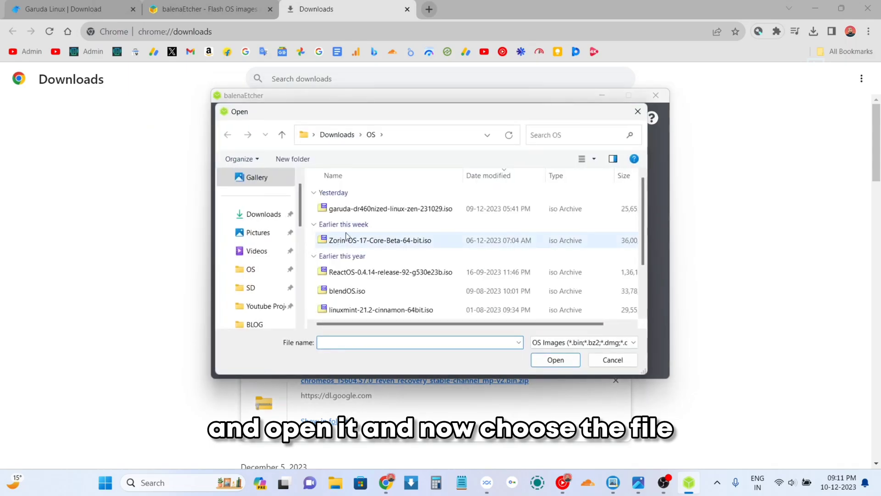
left_click(390, 208)
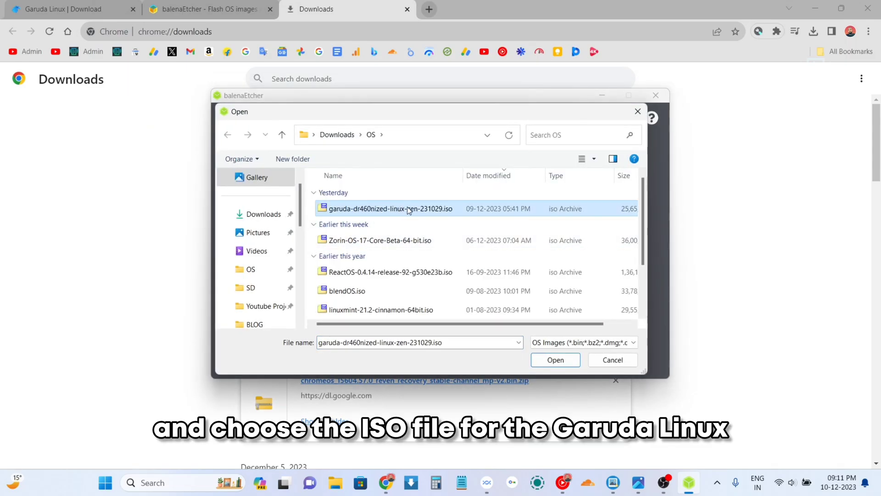
left_click(555, 360)
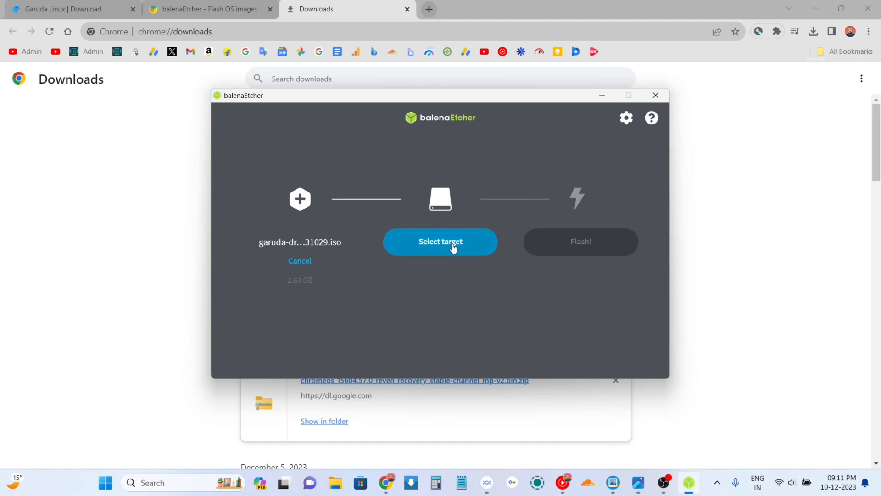
Step: Target the SRT USB drive and flash the ISO until it completes
left_click(440, 242)
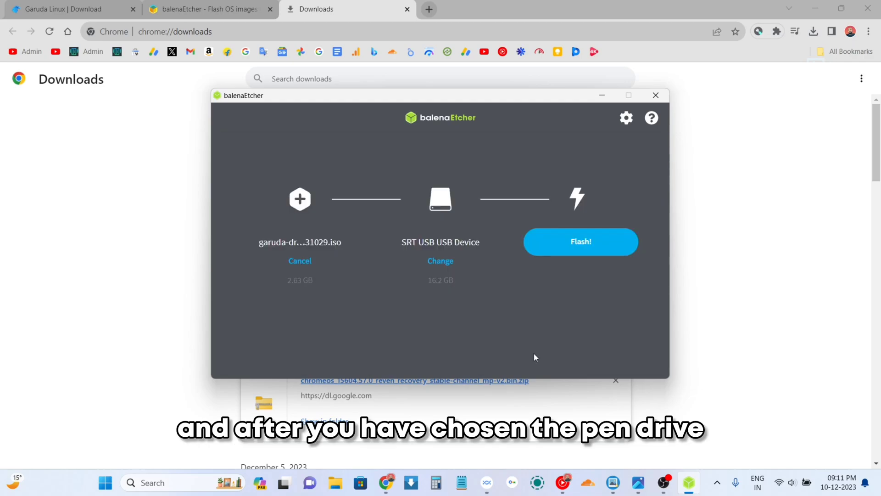
left_click(580, 242)
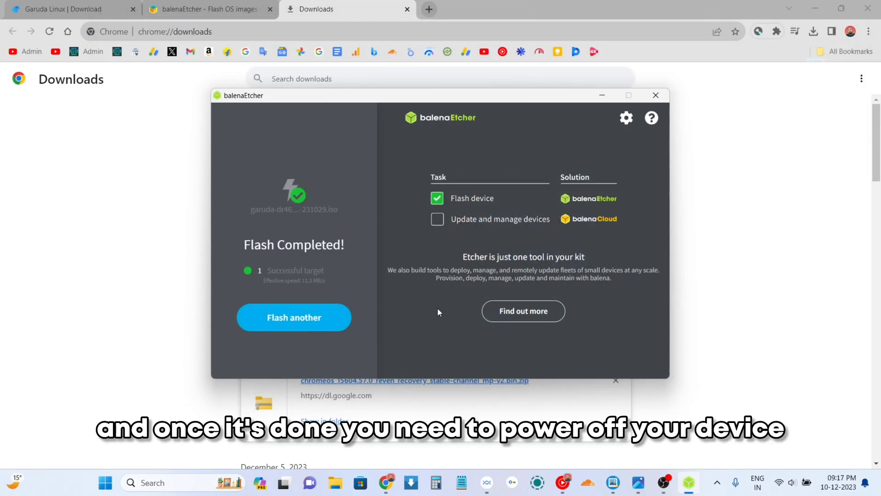
mouse_move(470, 325)
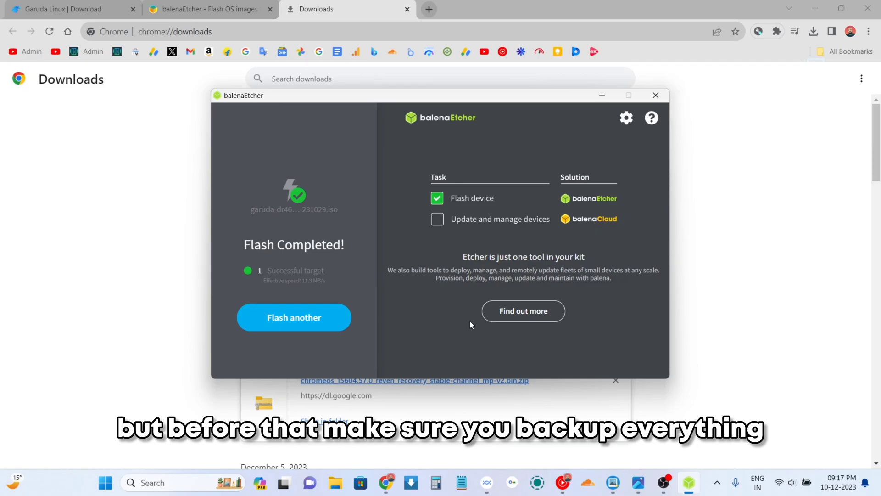
left_click(639, 482)
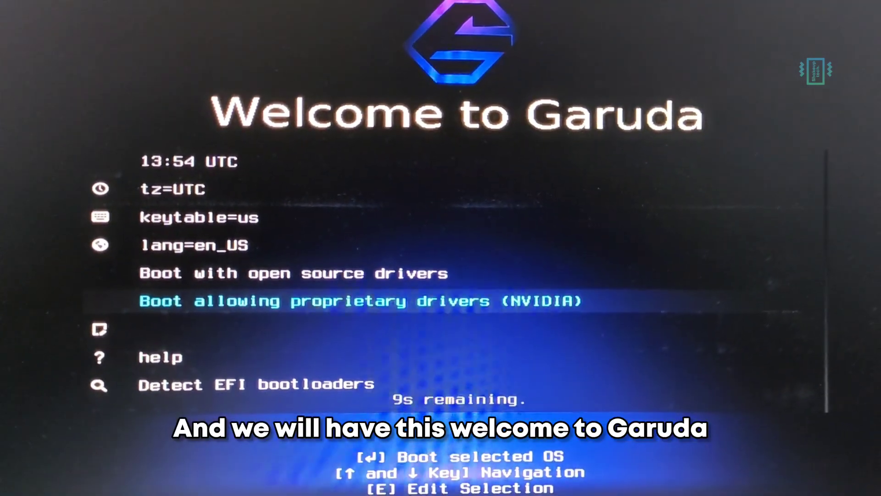
Step: Boot the live system with 'Boot allowing proprietary drivers (NVIDIA)'
key("Up")
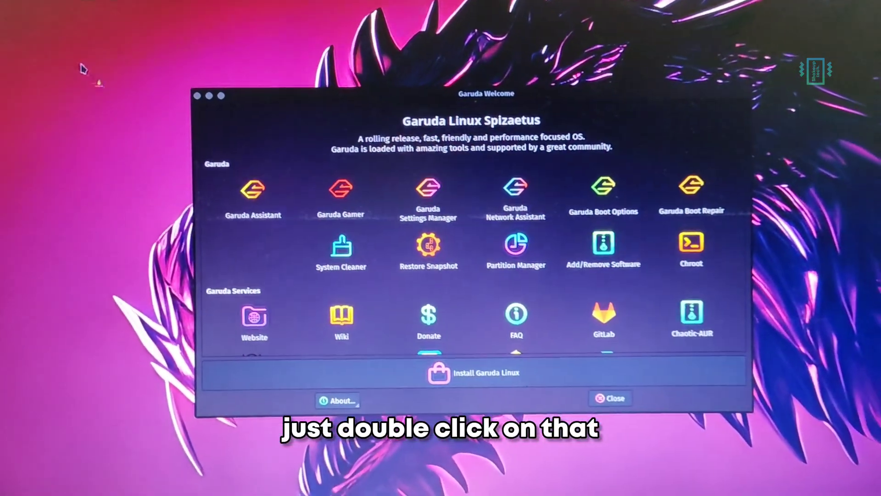
Step: Launch Install Garuda Linux to start the Calamares installer
double_click(473, 373)
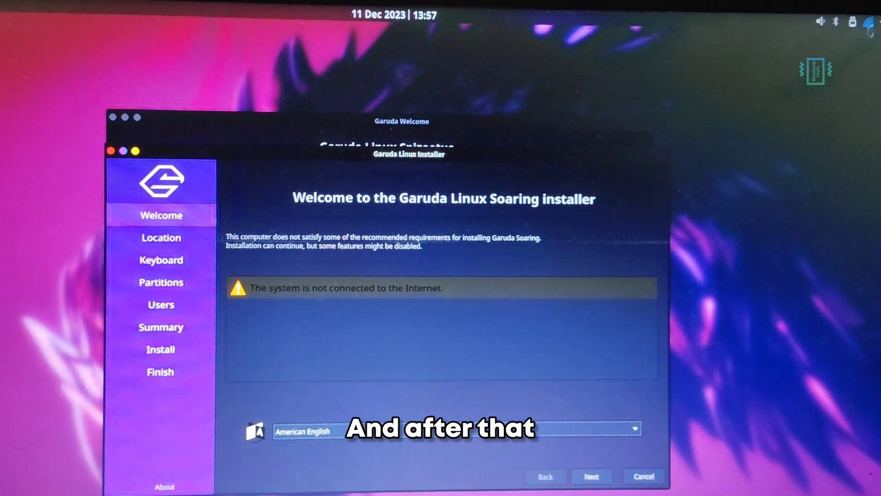
Step: Keep American English and Asia/Kolkata location, and choose Erase disk for partitioning
left_click(591, 476)
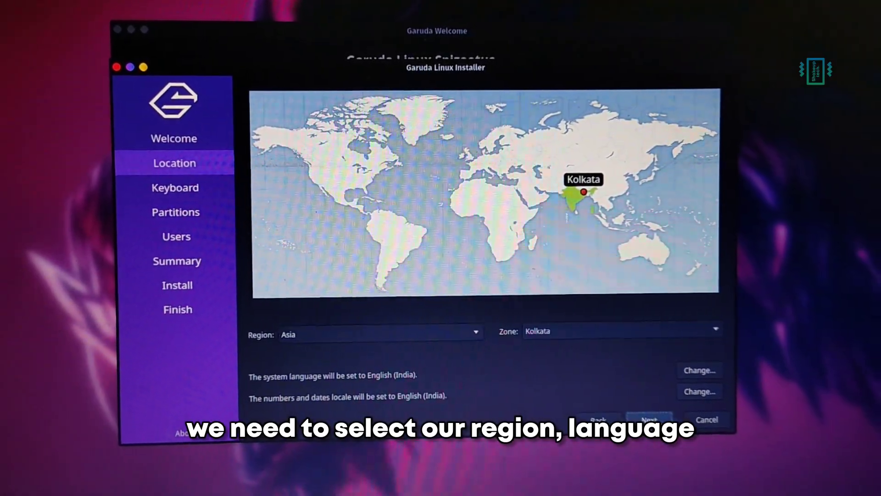
left_click(176, 187)
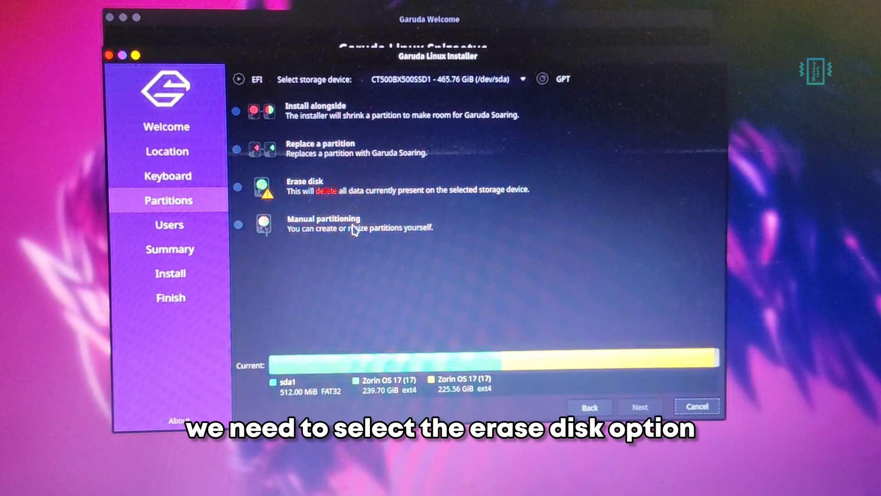
left_click(238, 188)
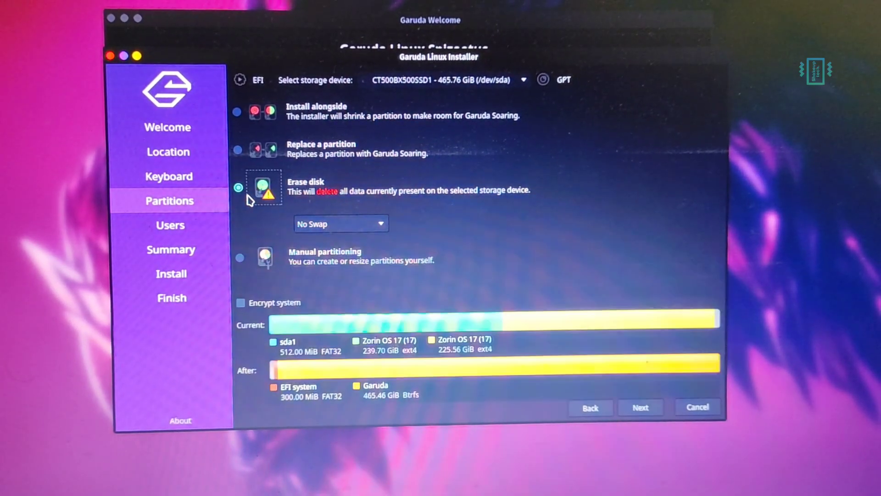
left_click(340, 223)
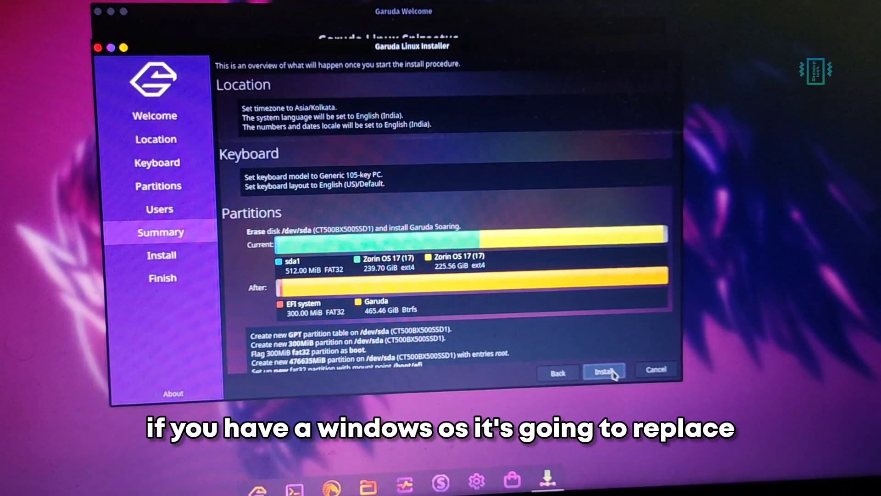
Step: Start the installation to /dev/sda from the summary and confirm Install now
left_click(603, 371)
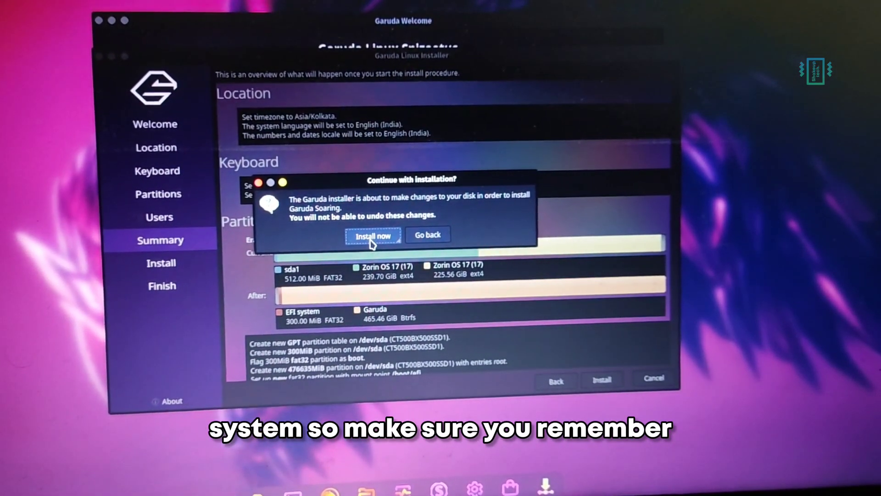
left_click(373, 235)
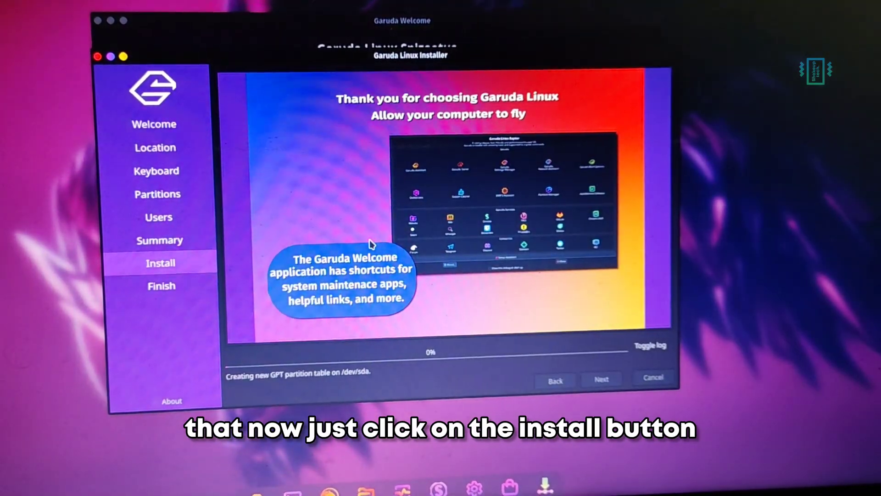